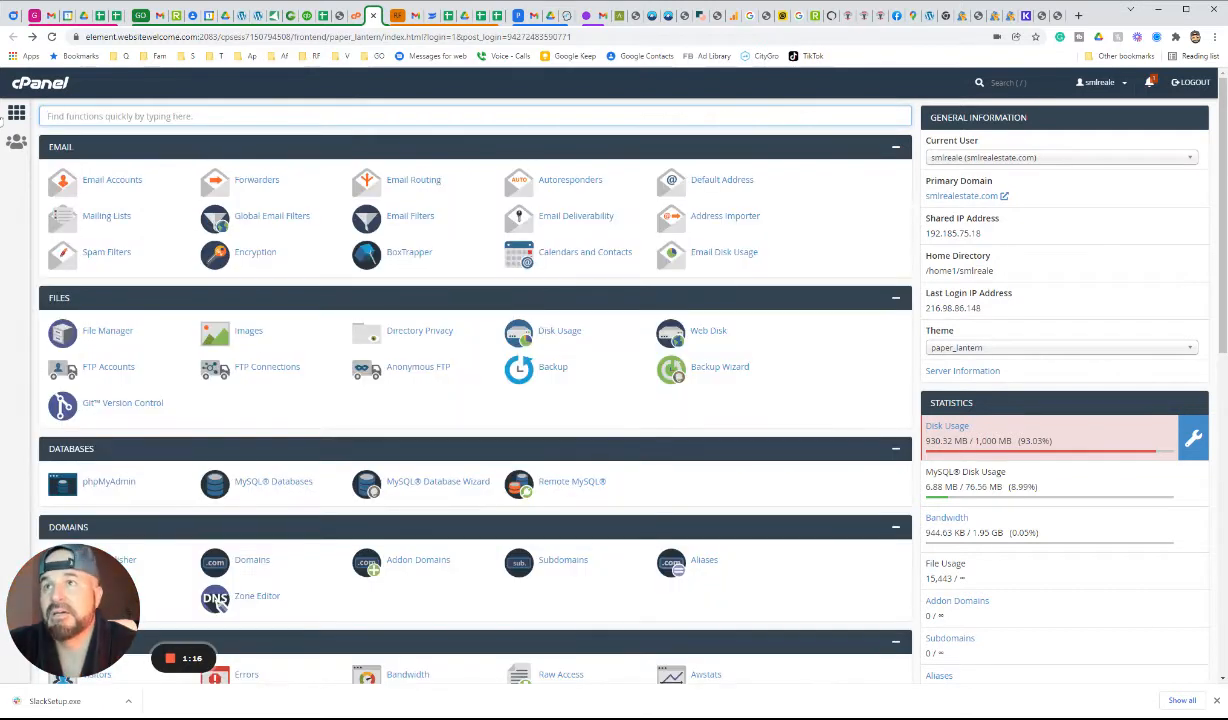
In MySQL Databases, fill the Add New User username and a strong password
text(my)
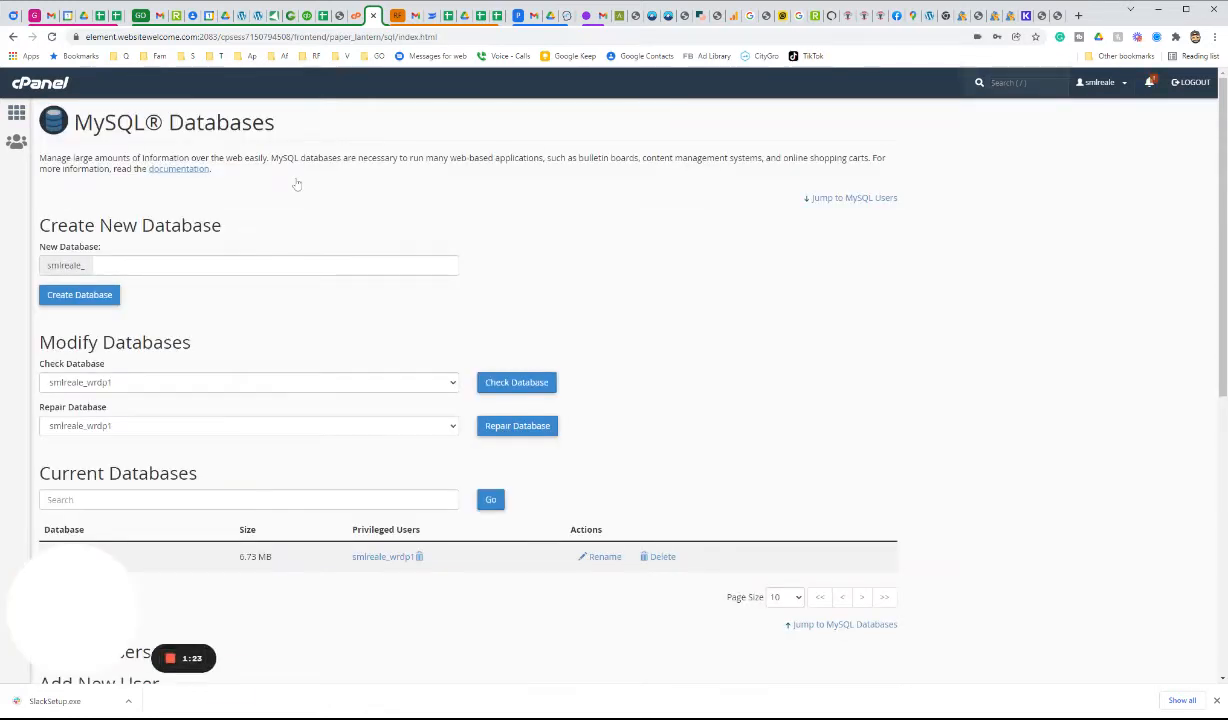
scroll(down, 3)
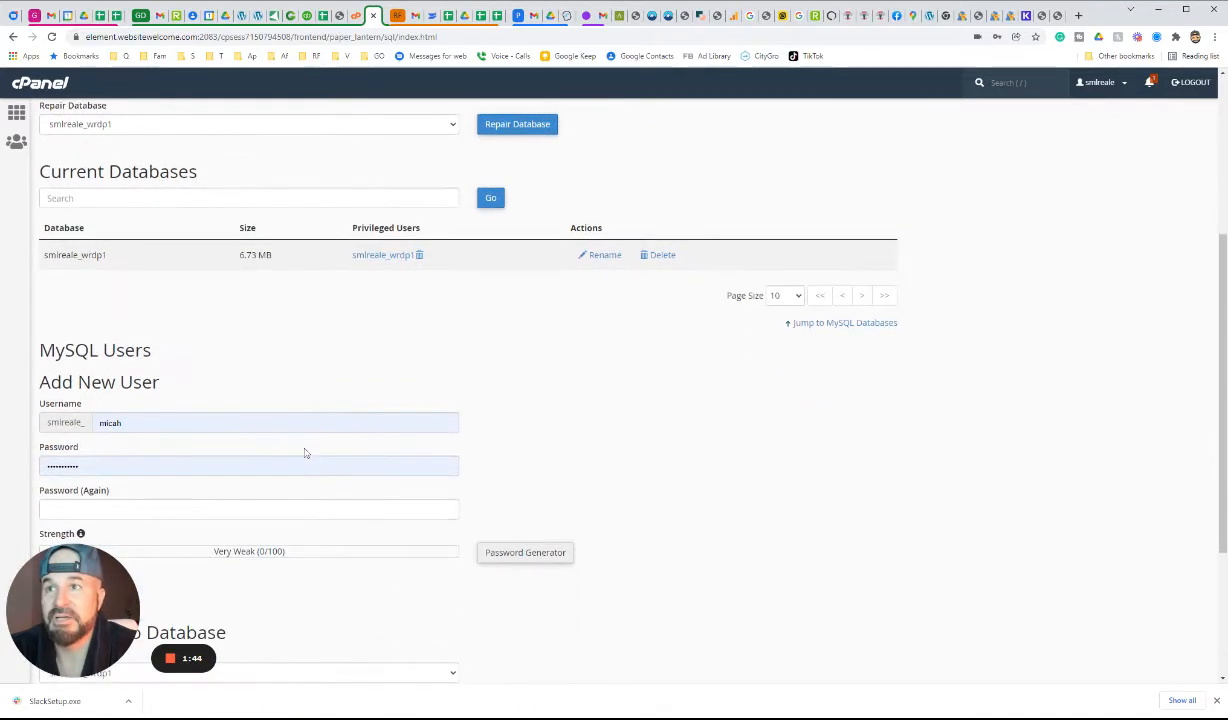
scroll(down, 3)
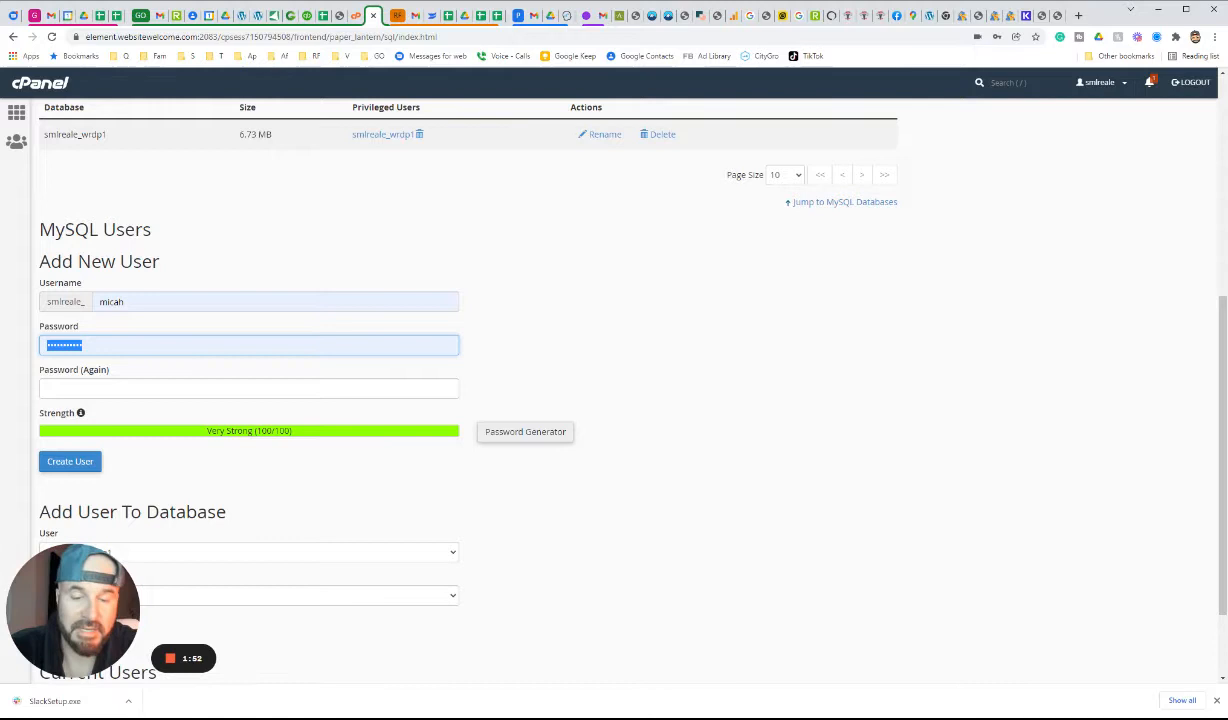
text(*)
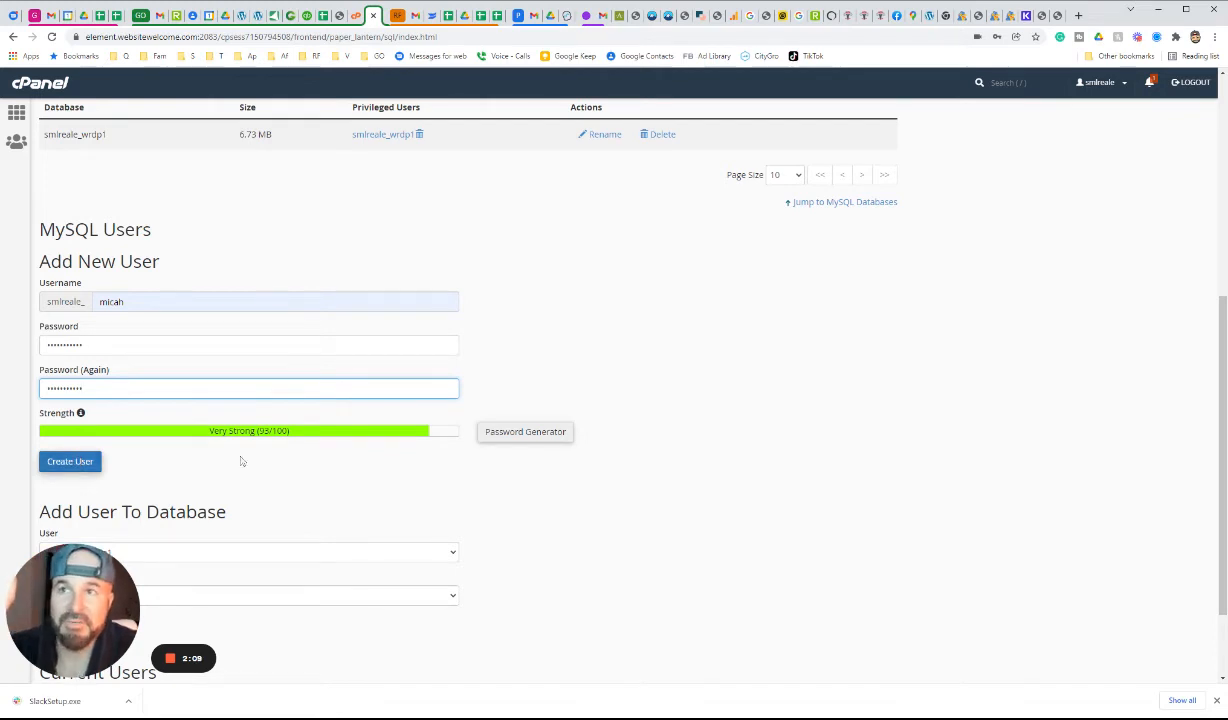
Create the new MySQL user and return to the databases overview
scroll(down, 3)
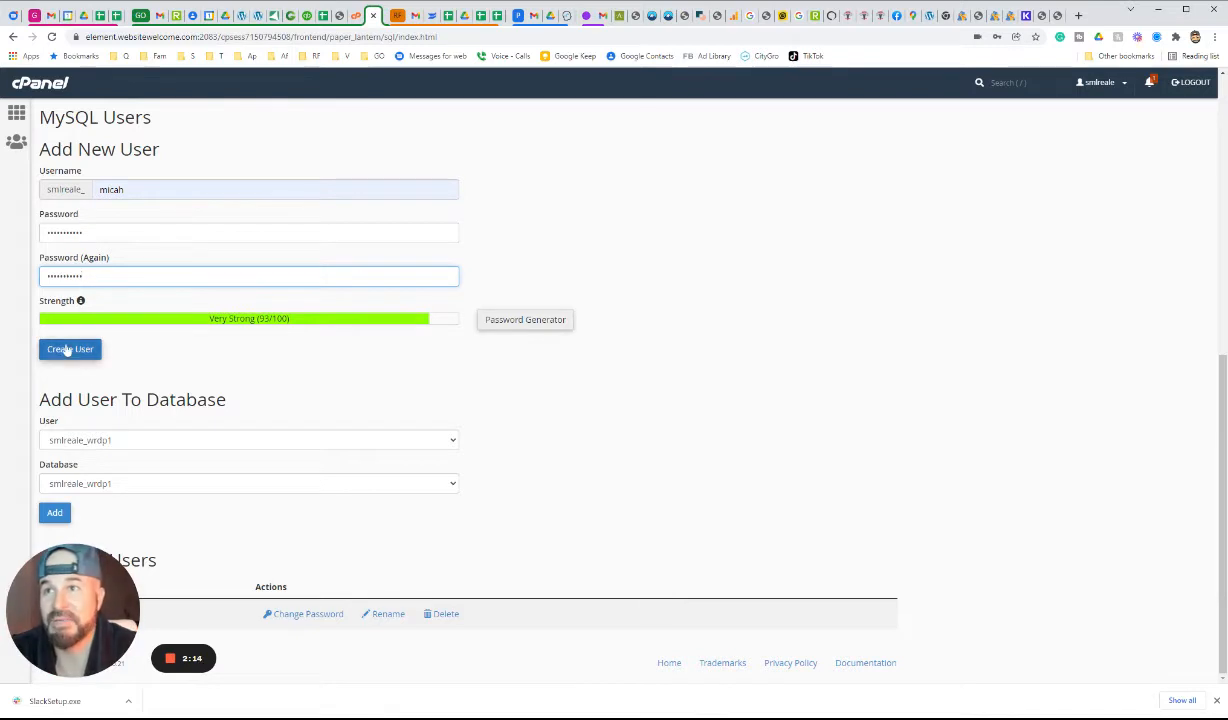
click(70, 348)
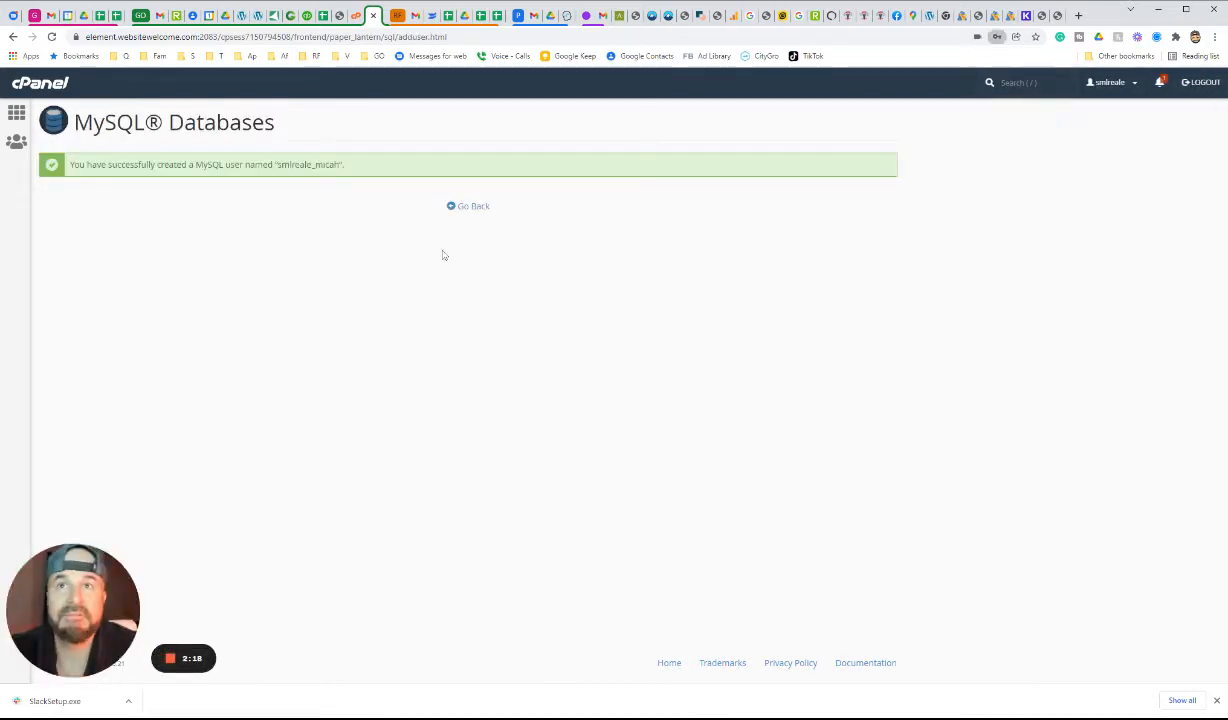
click(468, 206)
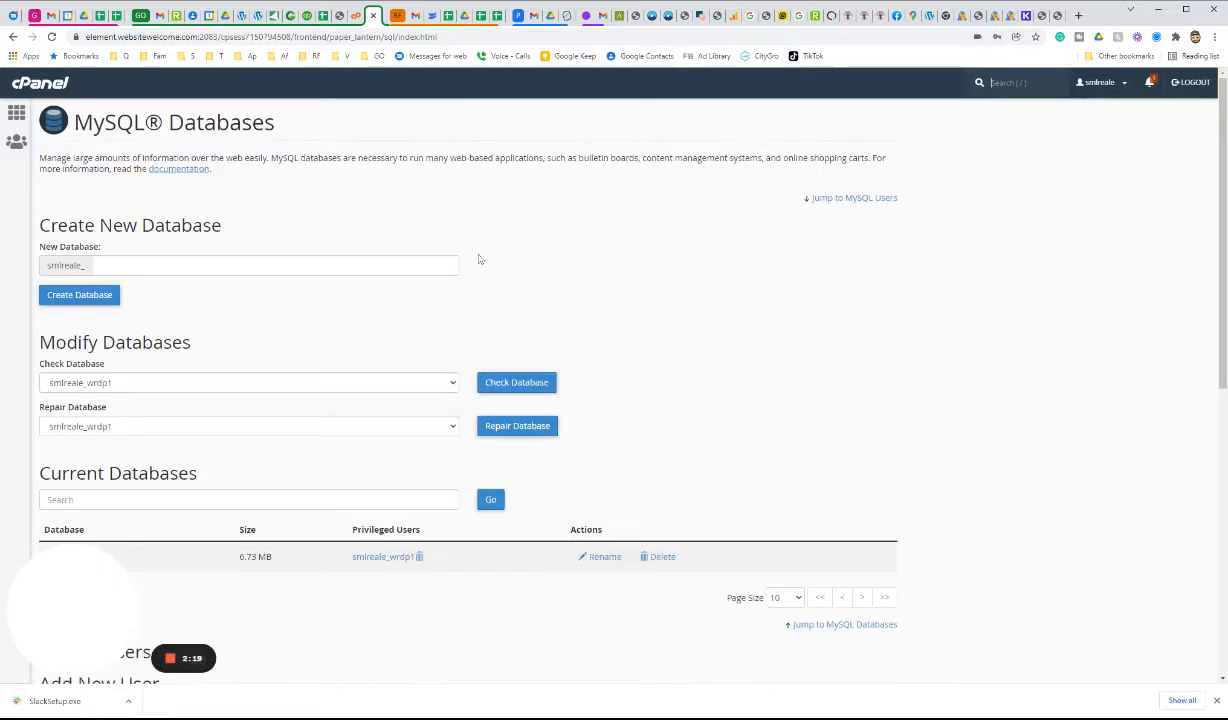
Add the new user to the WordPress database and grant it ALL PRIVILEGES
scroll(down, 3)
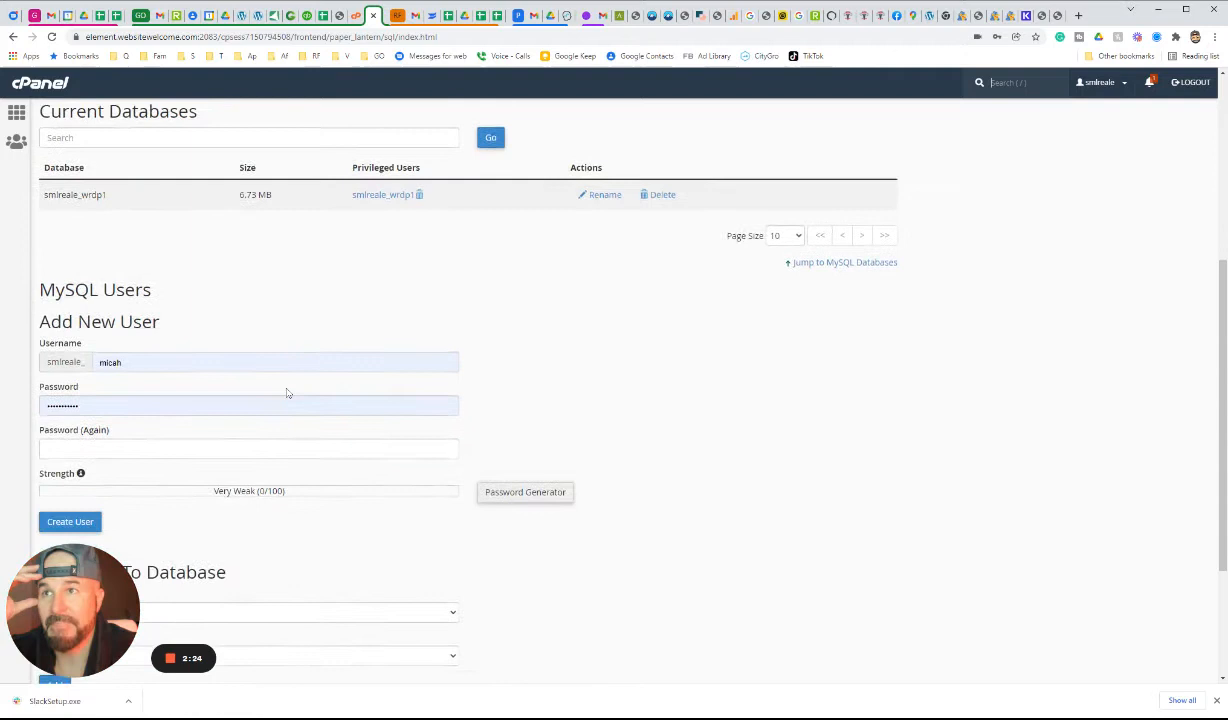
mouse_move(428, 396)
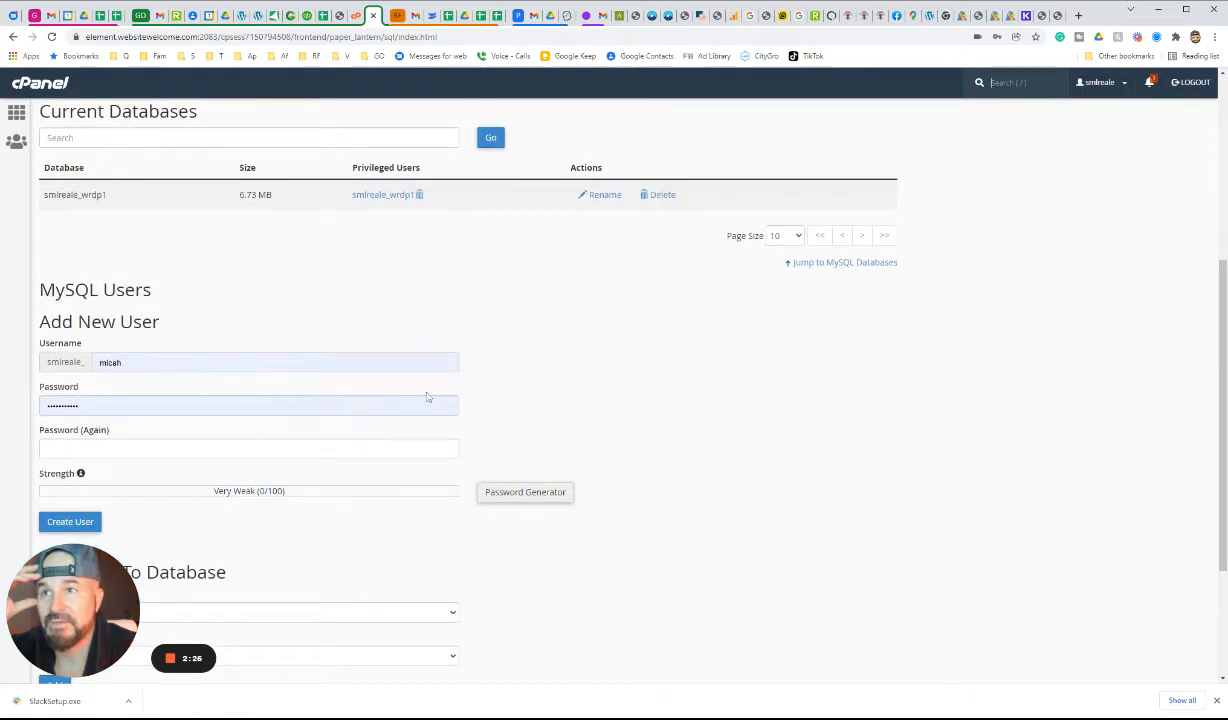
scroll(down, 3)
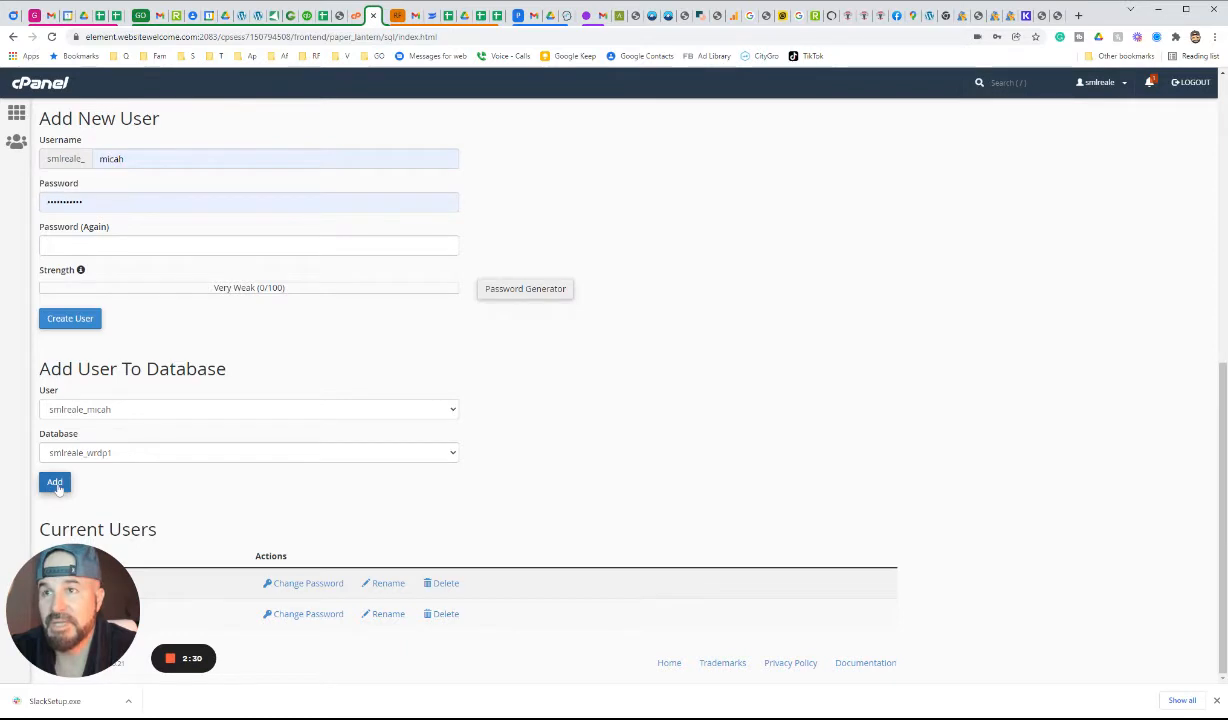
click(54, 482)
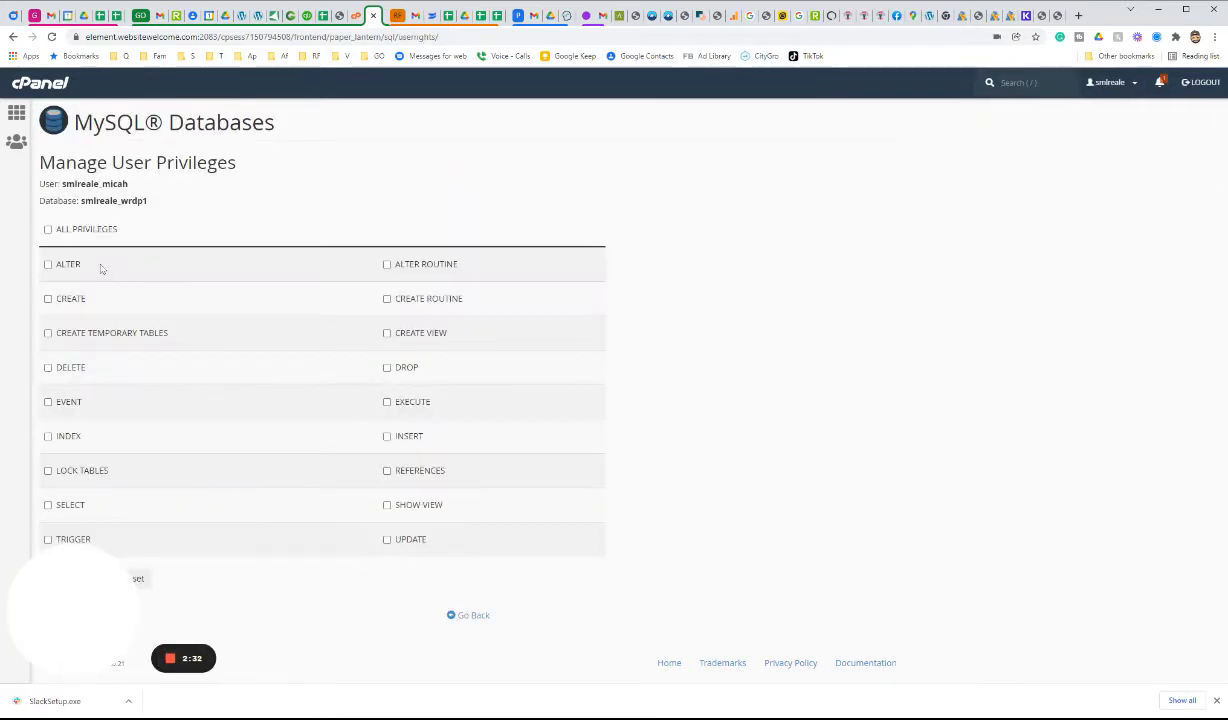
click(48, 228)
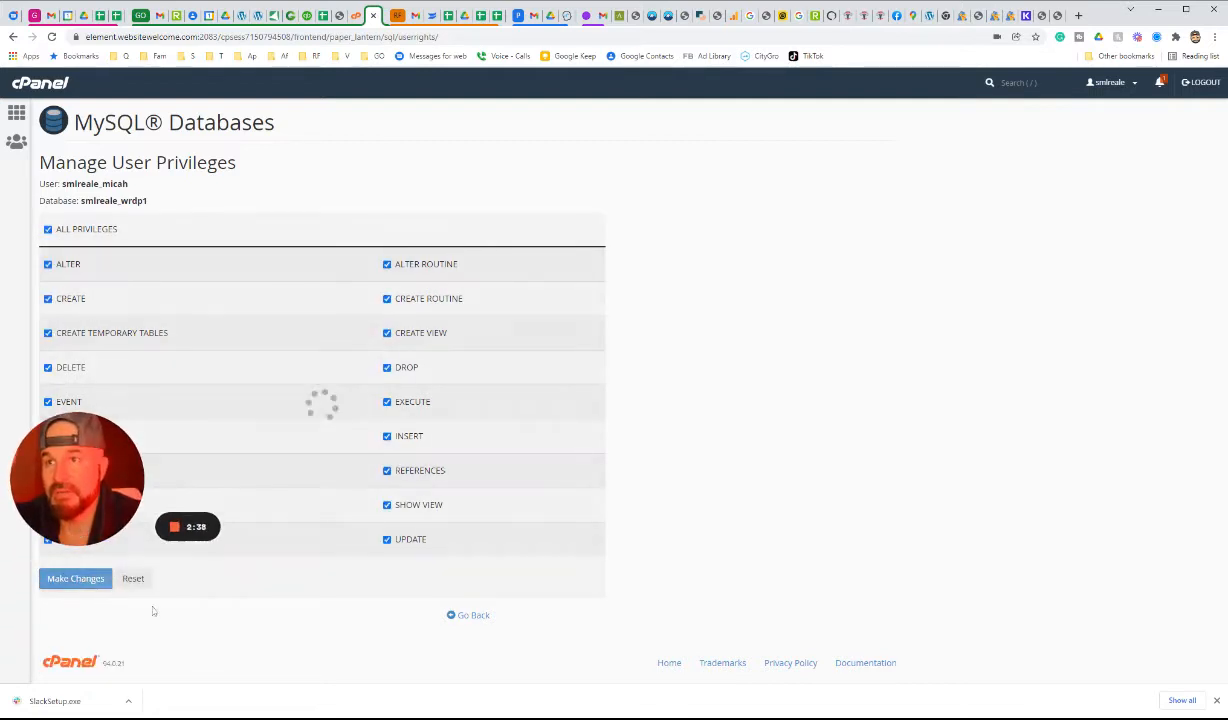
Save the privilege changes and return to the databases overview
click(76, 580)
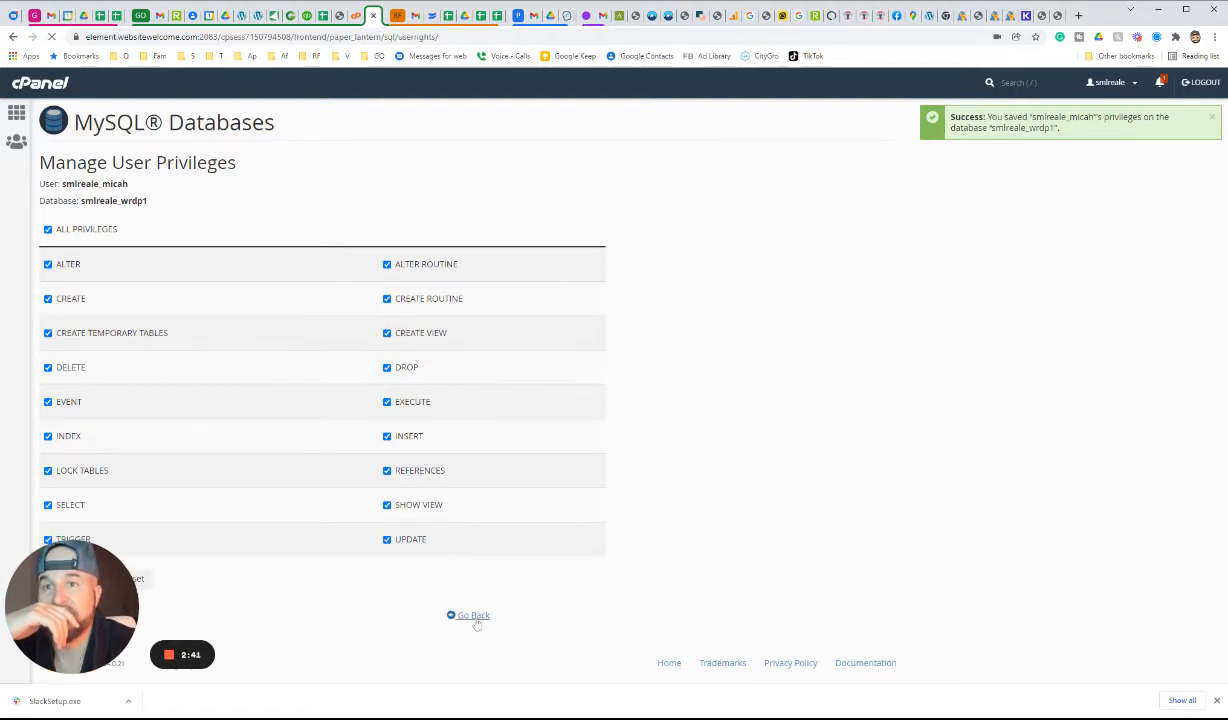
click(472, 616)
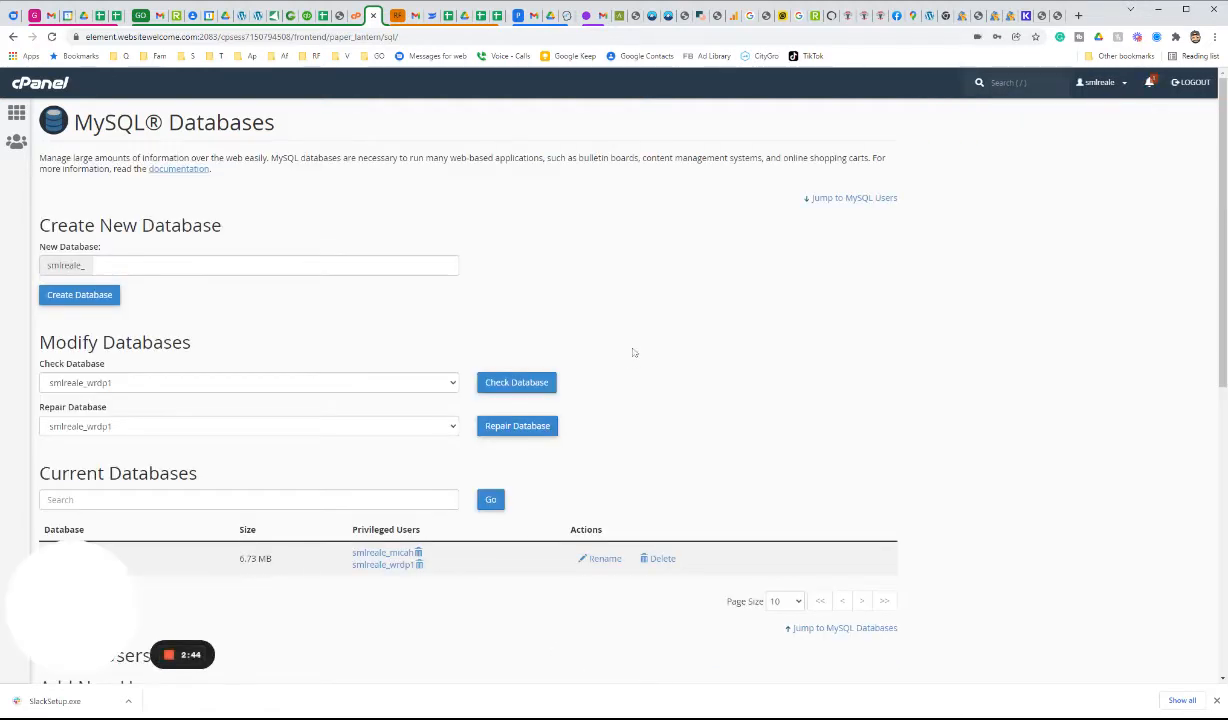
scroll(down, 3)
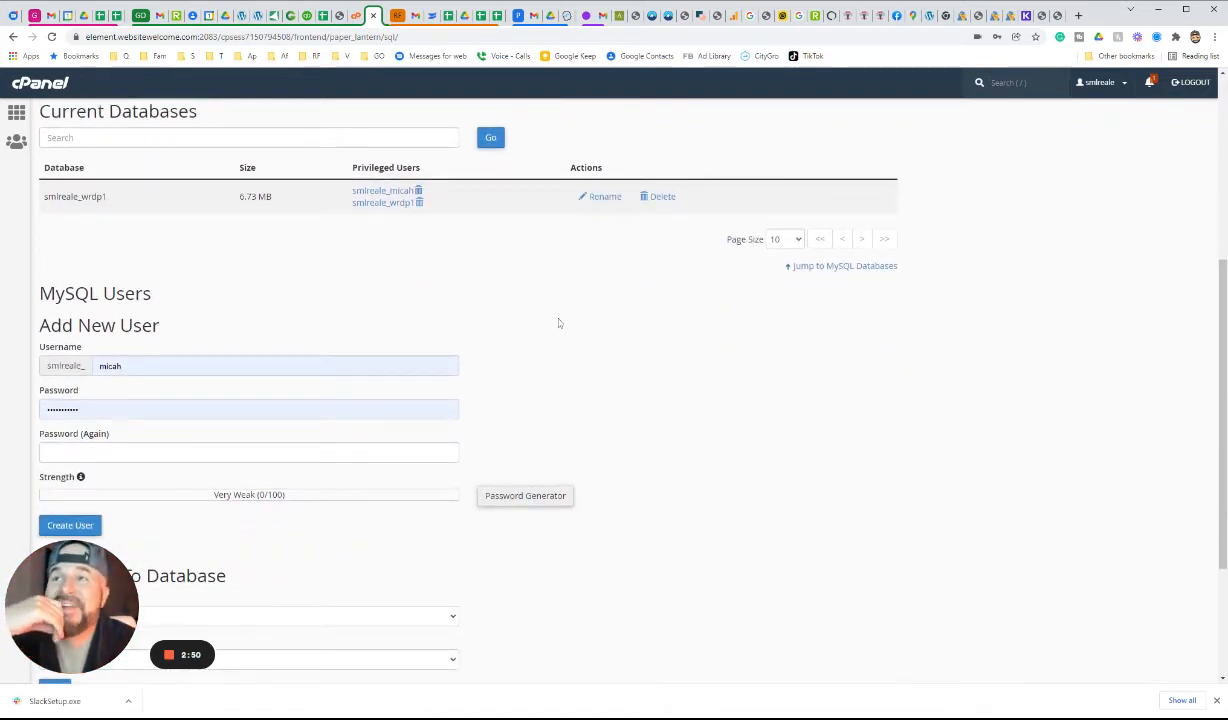
scroll(down, 3)
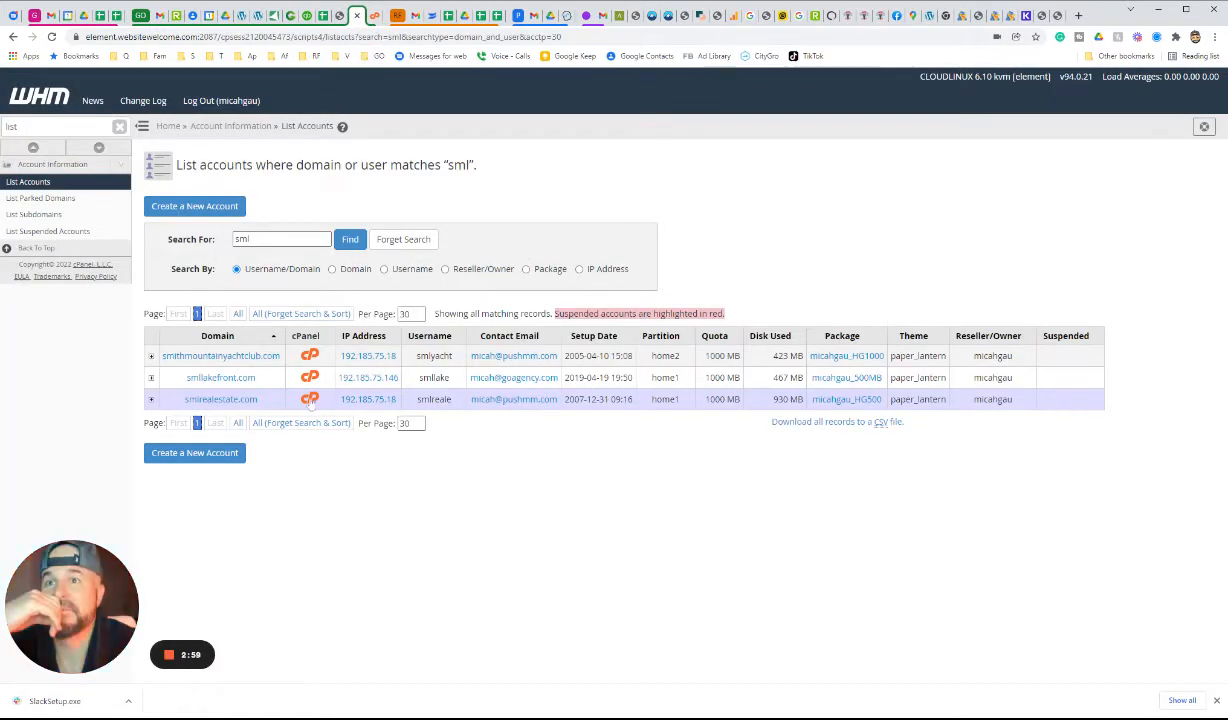
Enter the account's File Manager and search the files for 'wp' to locate wp-config
click(308, 400)
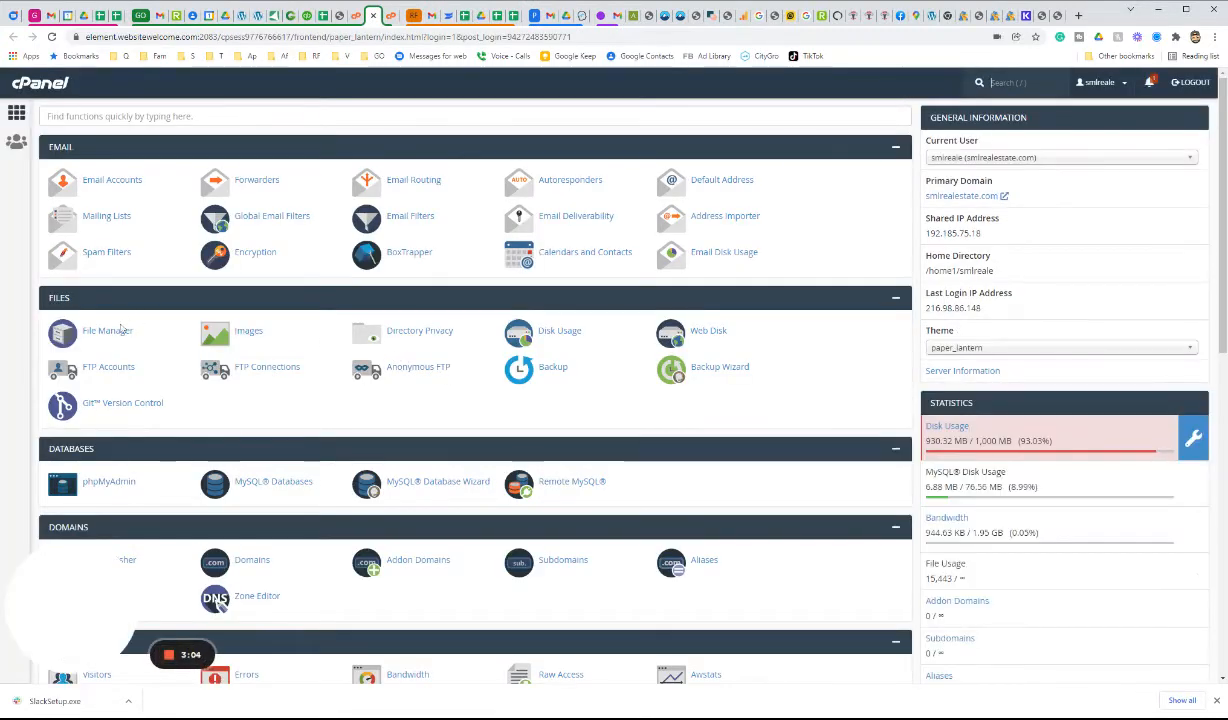
click(104, 330)
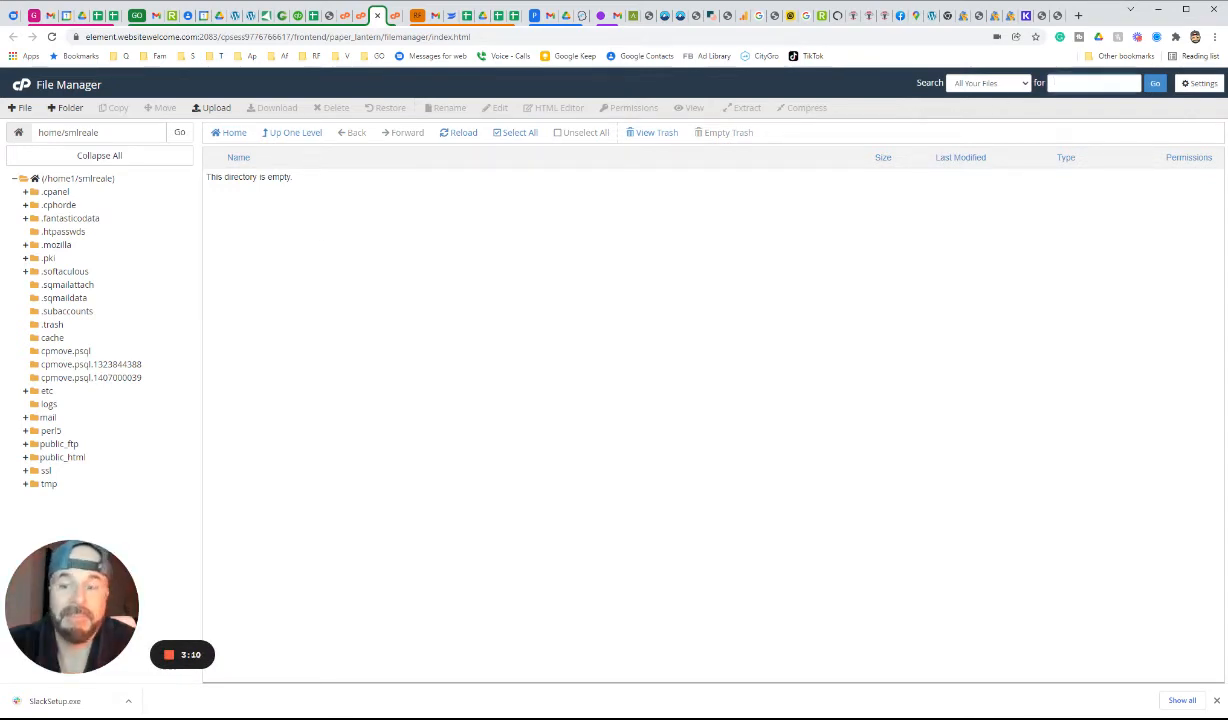
text(wp-config)
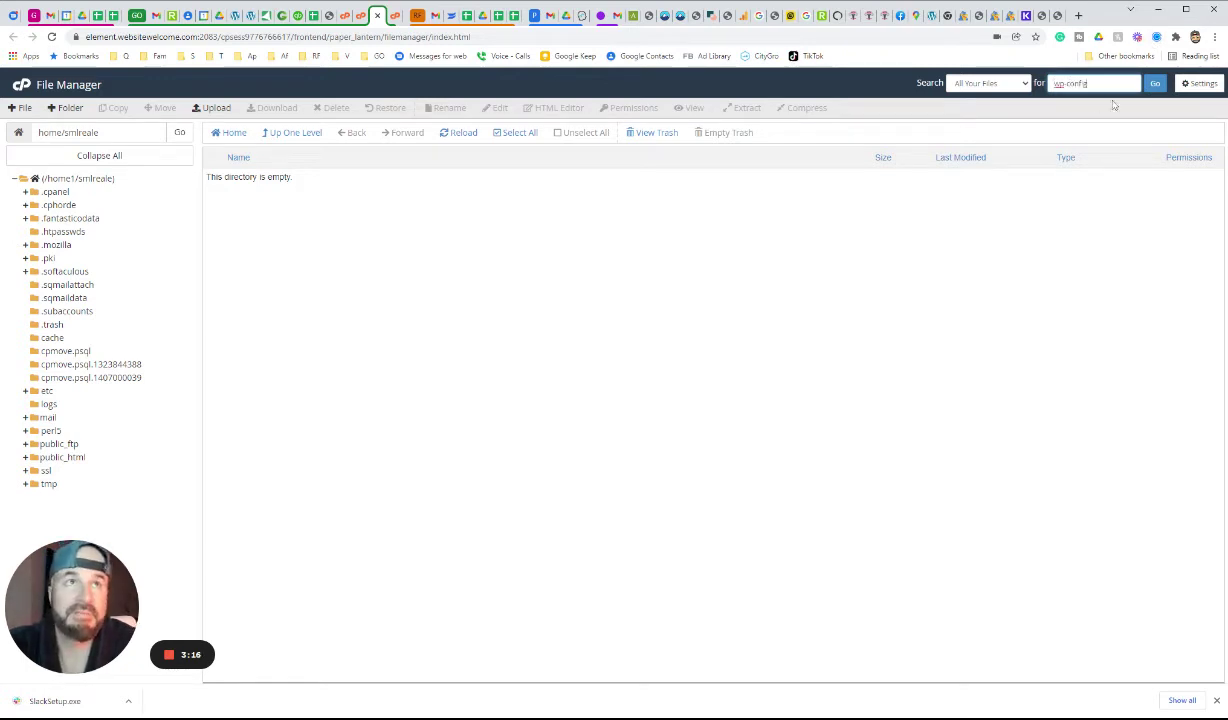
click(1154, 84)
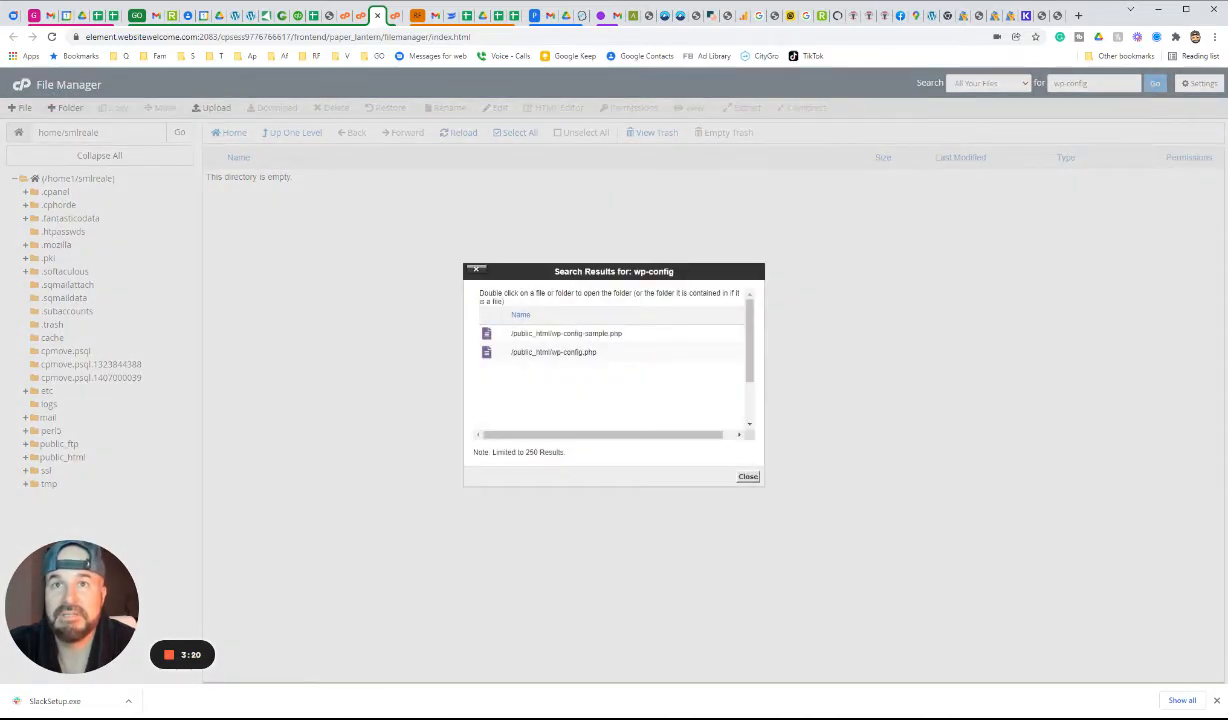
mouse_move(748, 476)
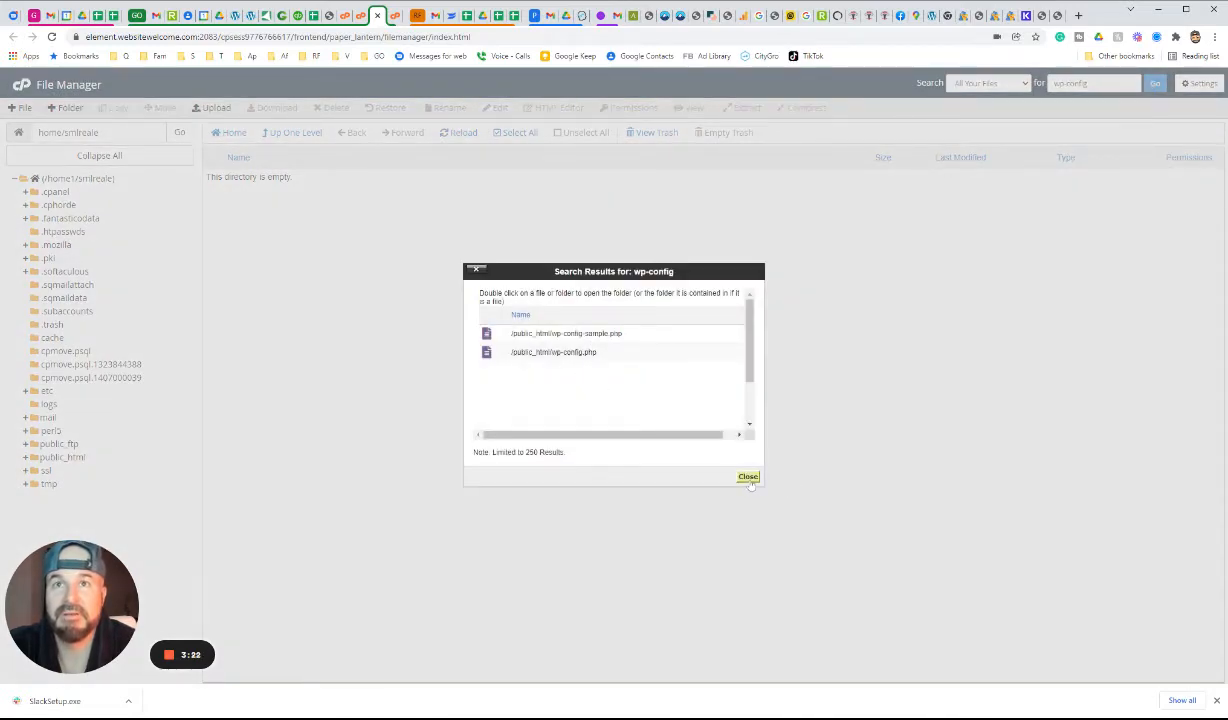
click(748, 476)
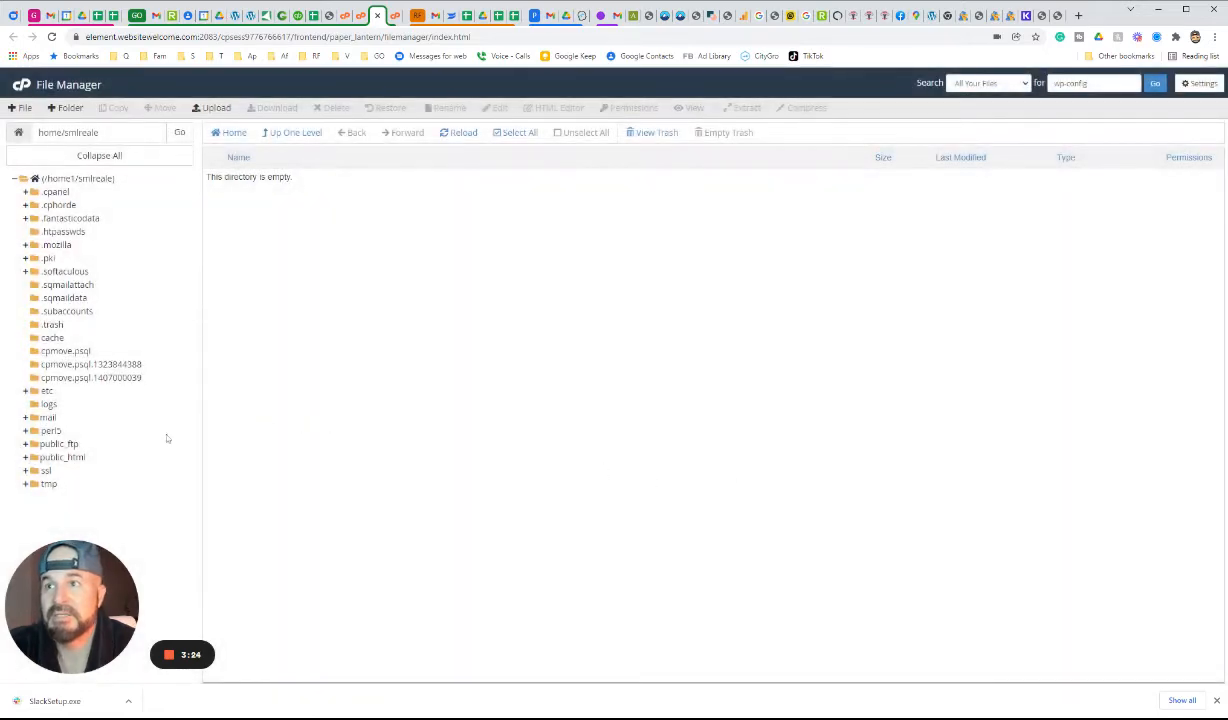
Show public_html contents, saving the Preferences dialog, scrolled to wp-config.php
click(62, 456)
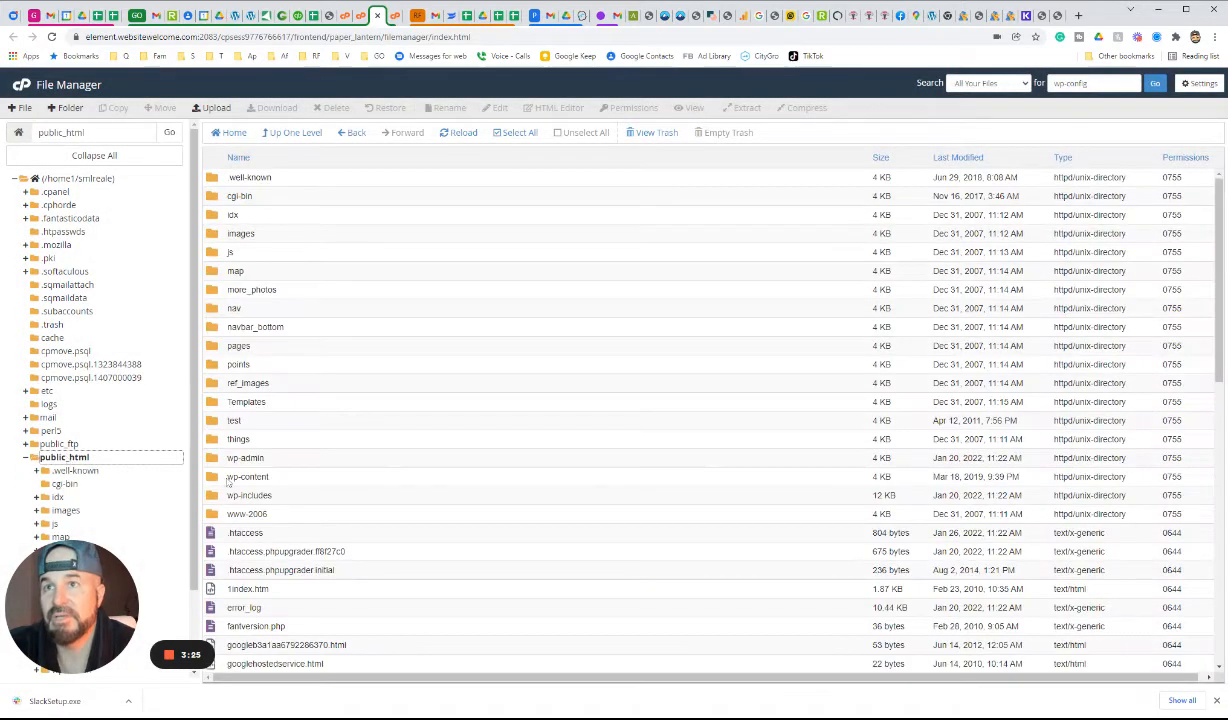
scroll(down, 3)
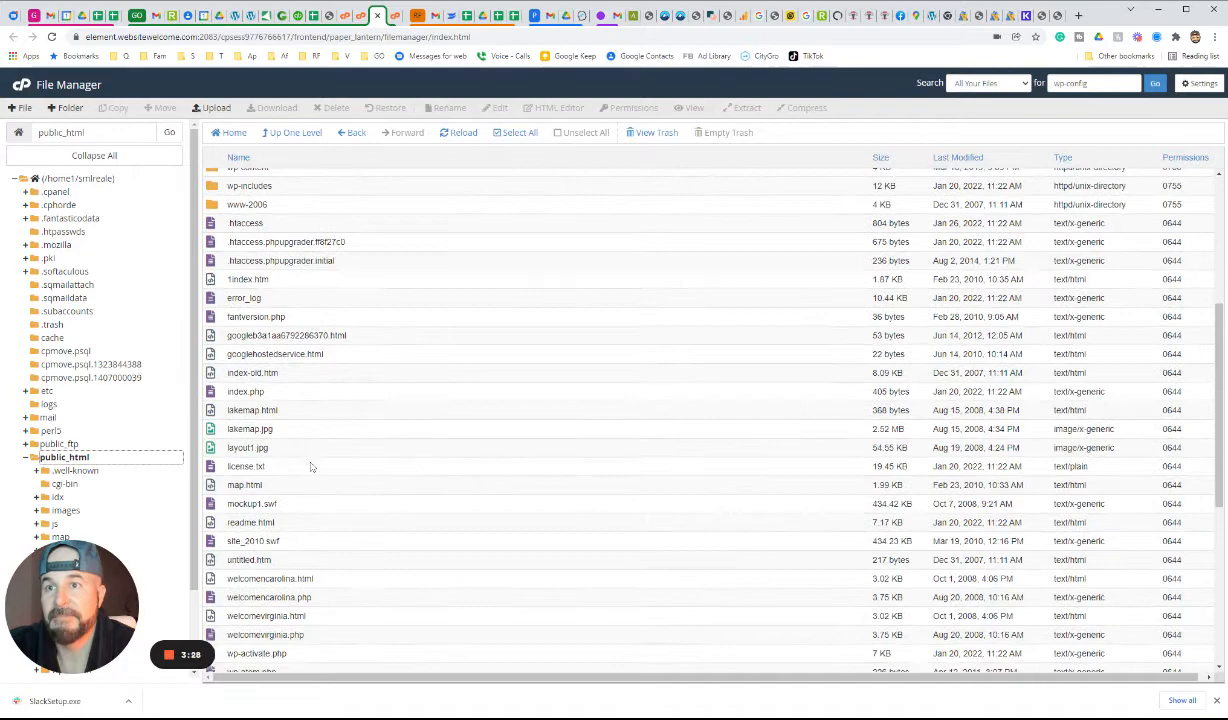
scroll(down, 3)
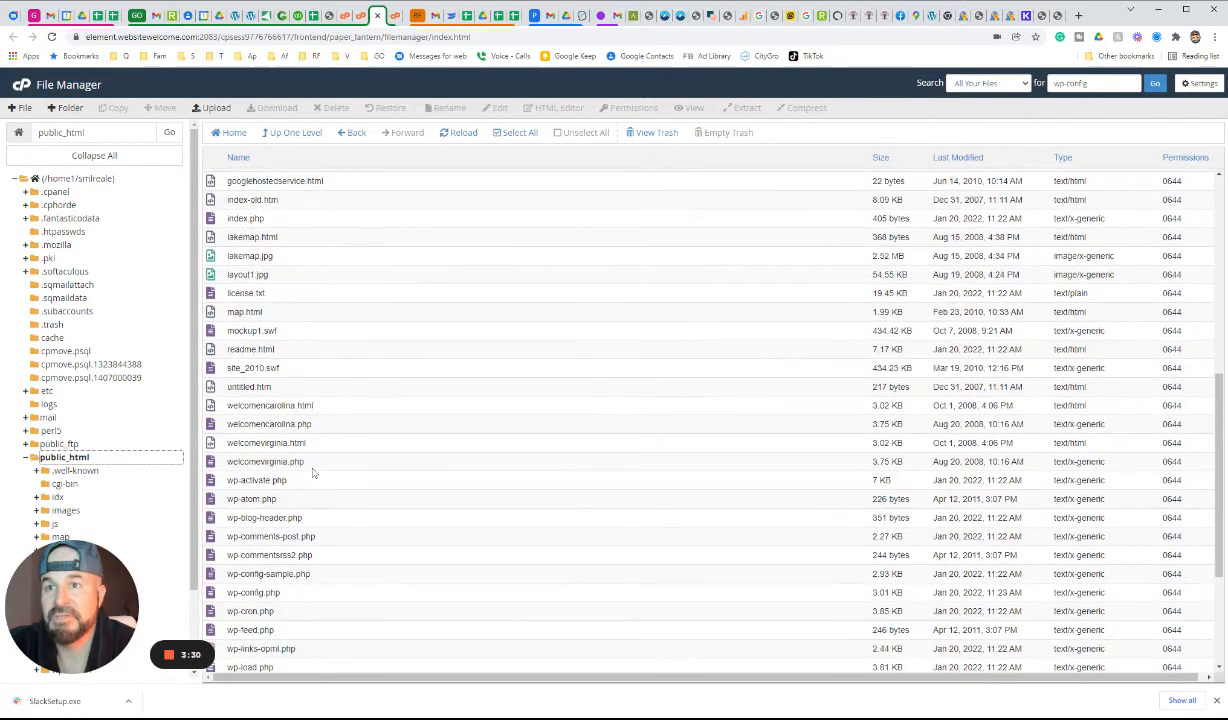
scroll(down, 3)
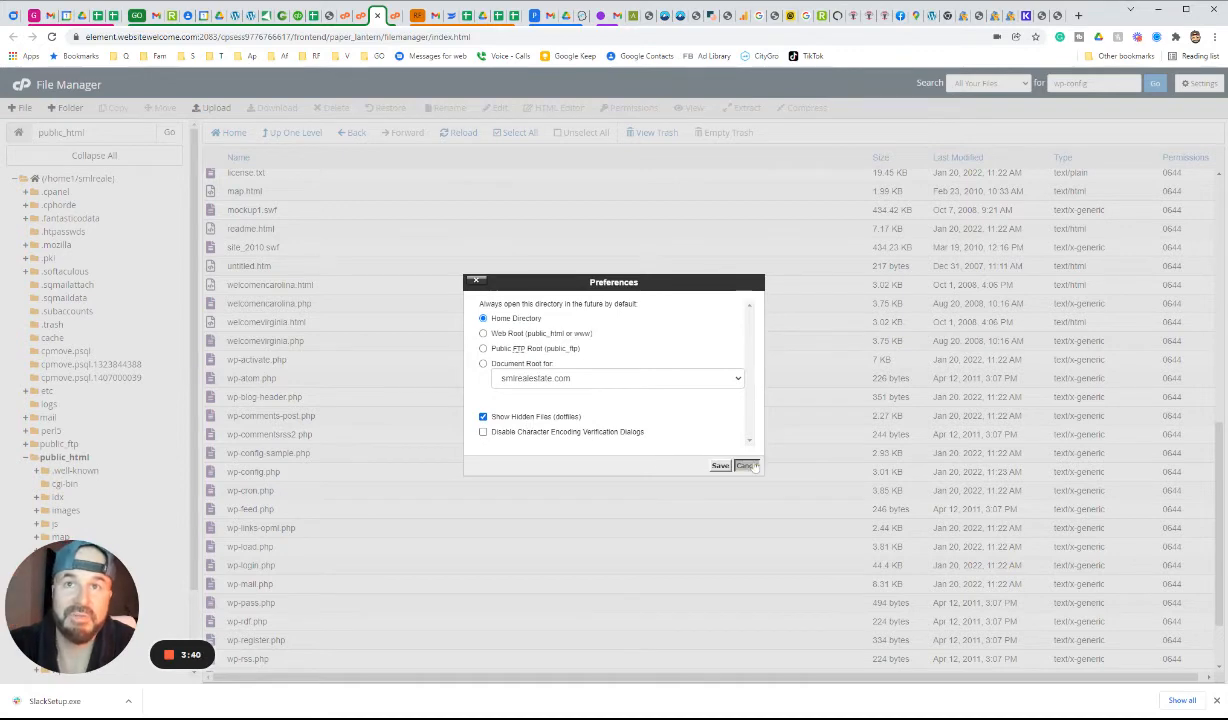
click(744, 466)
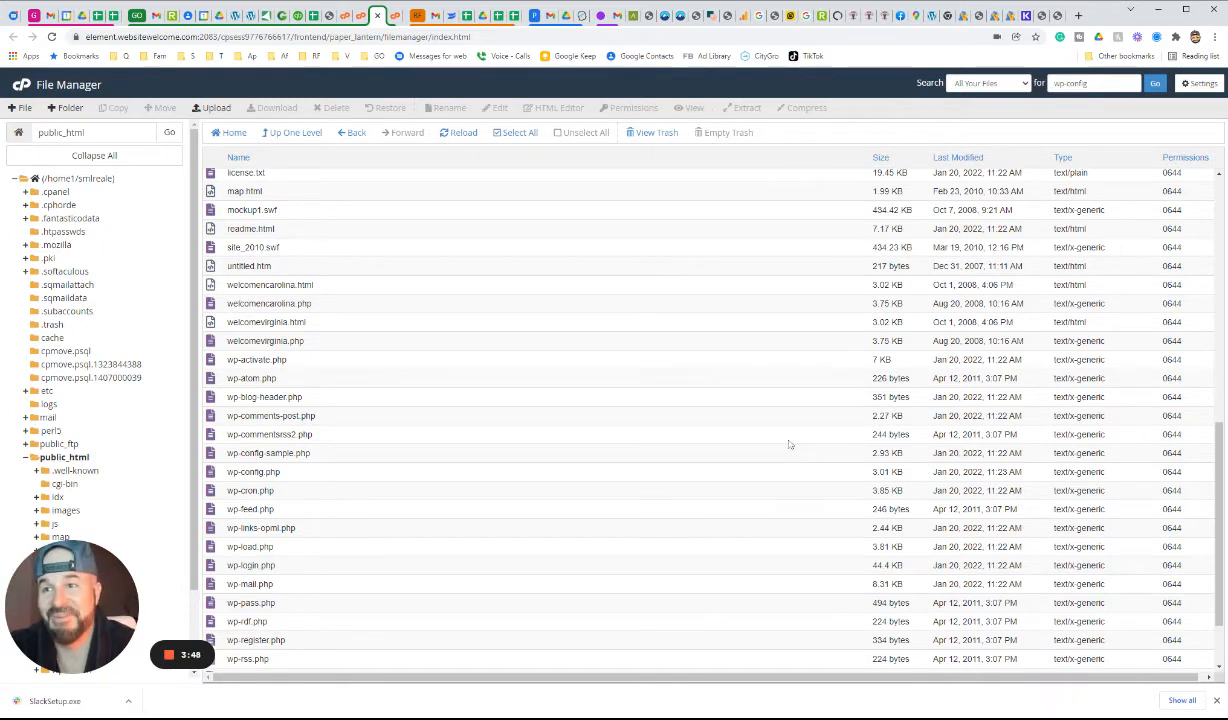
mouse_move(752, 460)
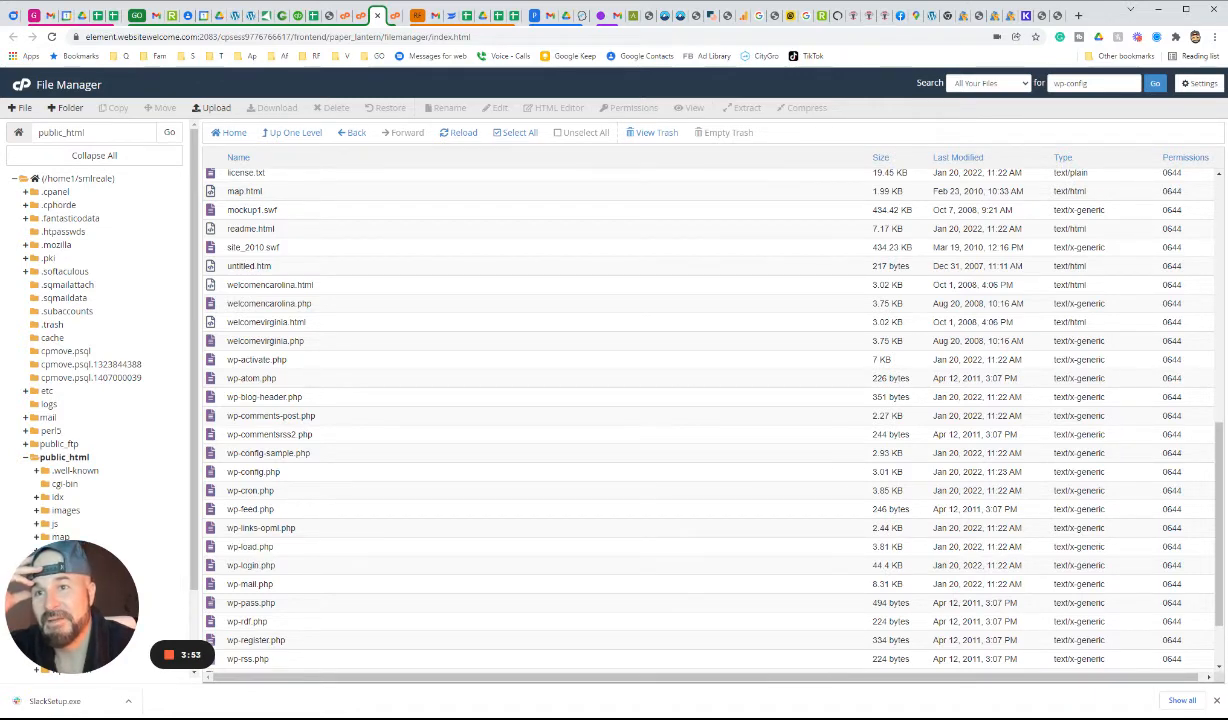
scroll(down, 3)
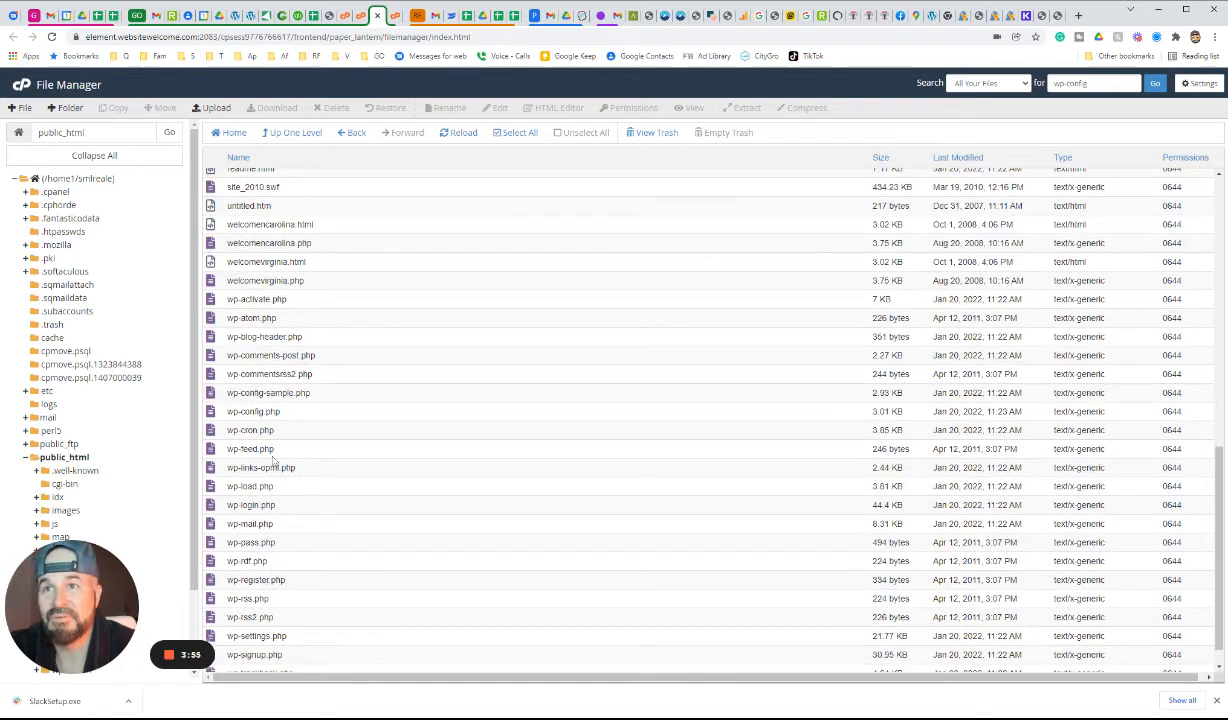
Load wp-config.php in the code editor and move down to the database settings
click(252, 412)
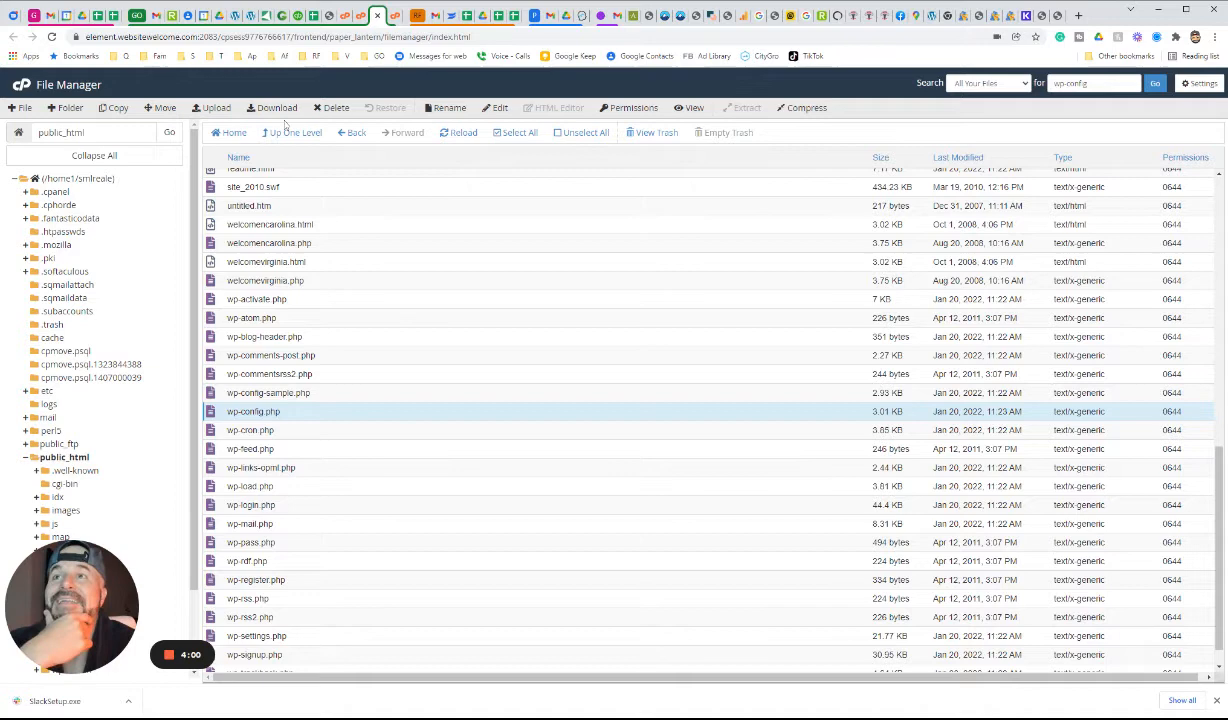
click(494, 108)
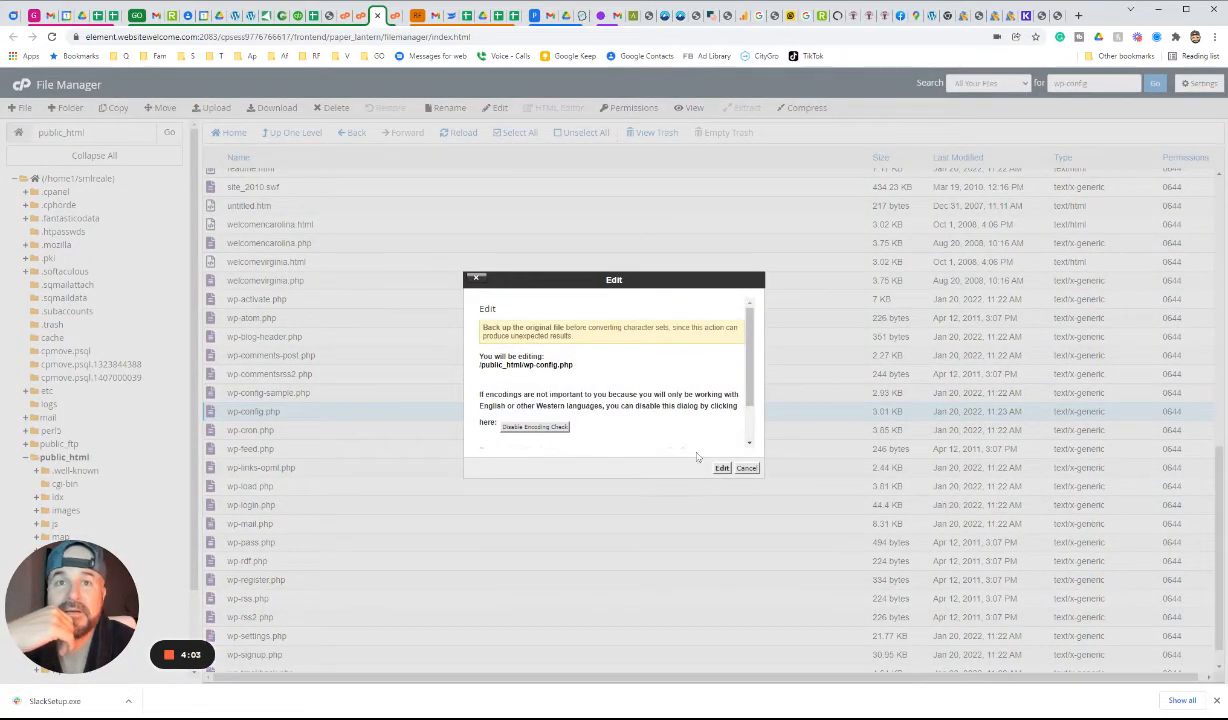
click(720, 468)
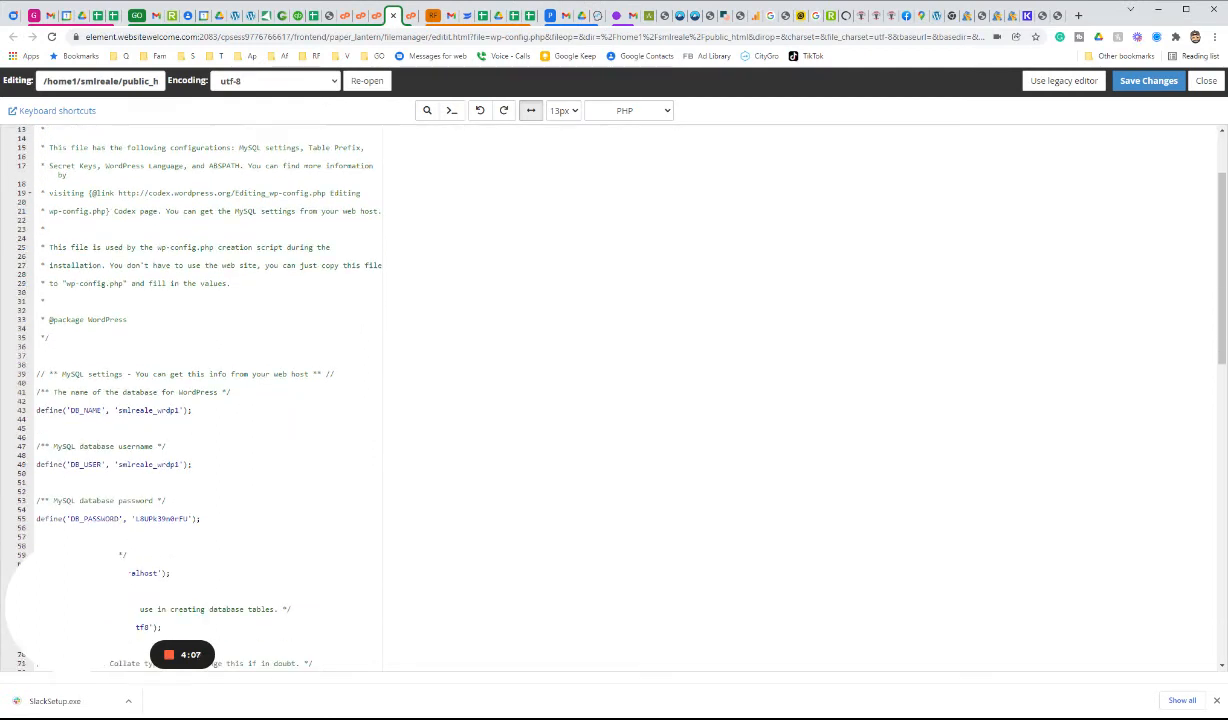
scroll(down, 3)
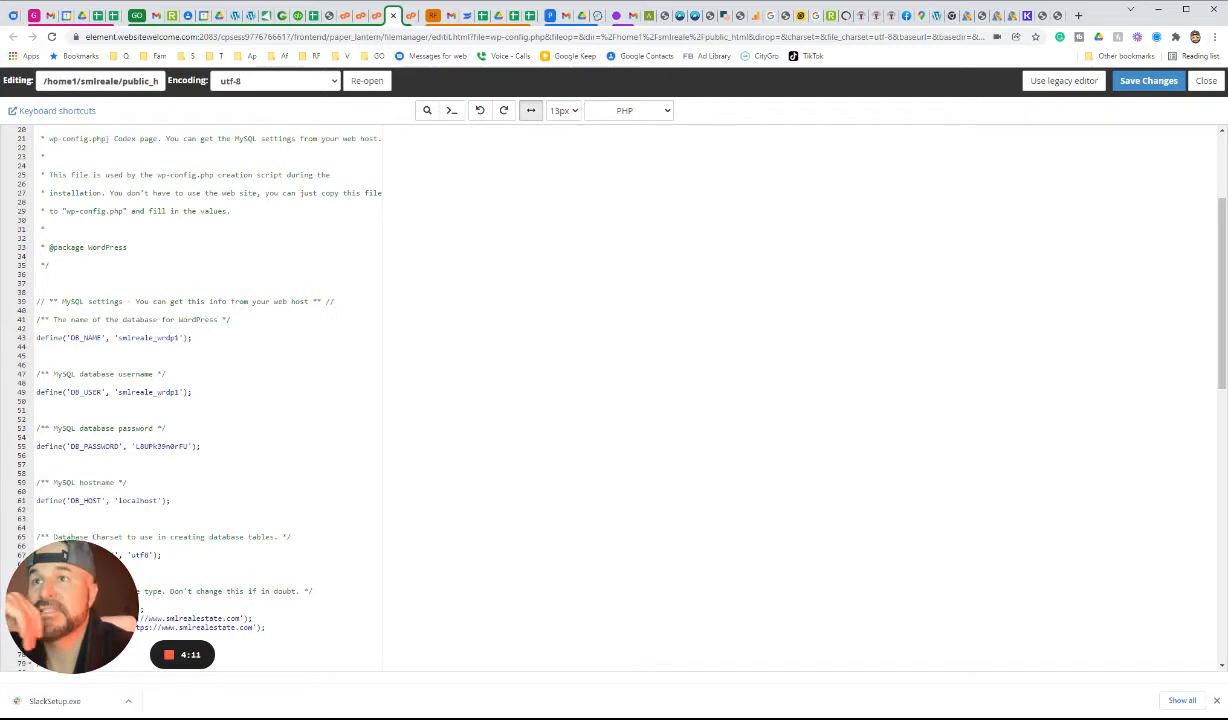
scroll(down, 3)
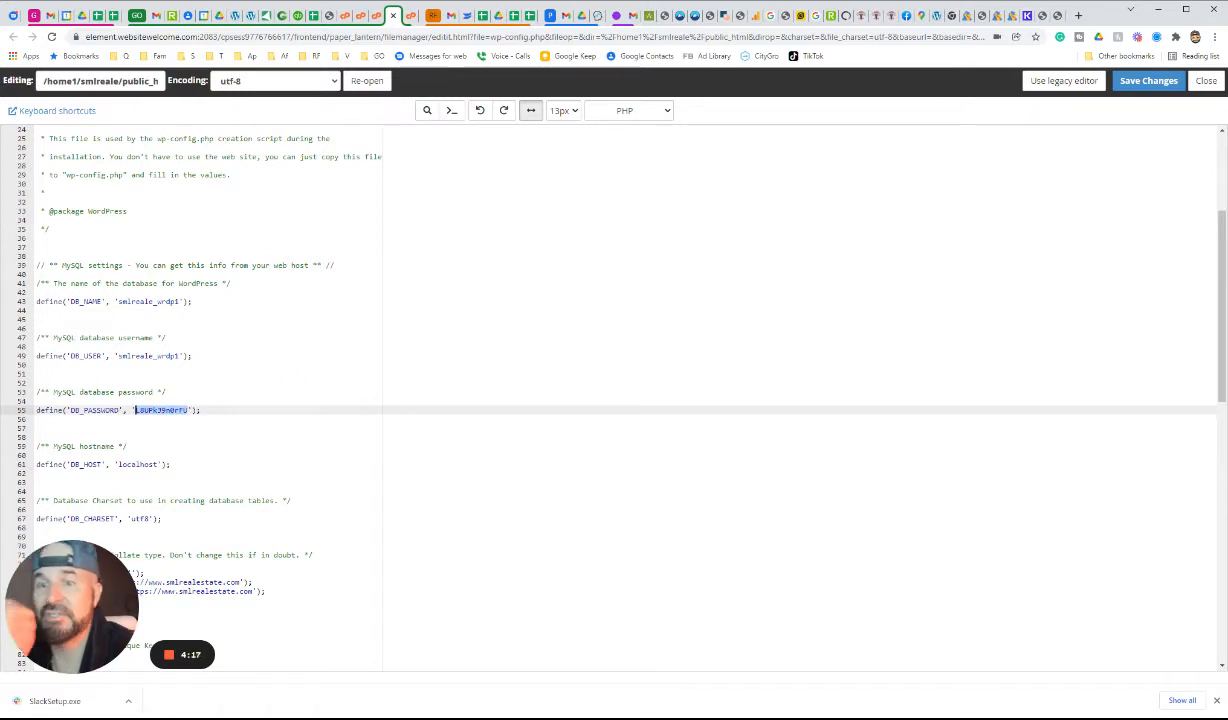
Overwrite DB_USER and DB_PASSWORD with the new MySQL credentials and save wp-config.php
text(SW)
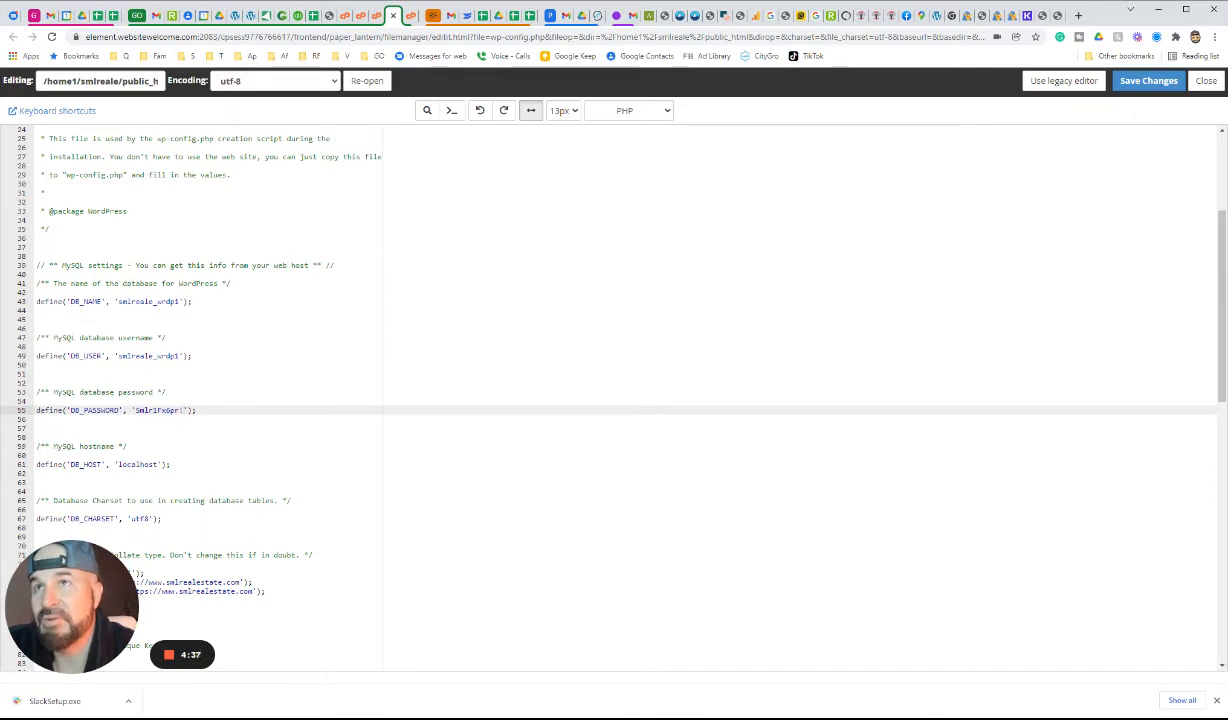
click(394, 16)
text(micah)
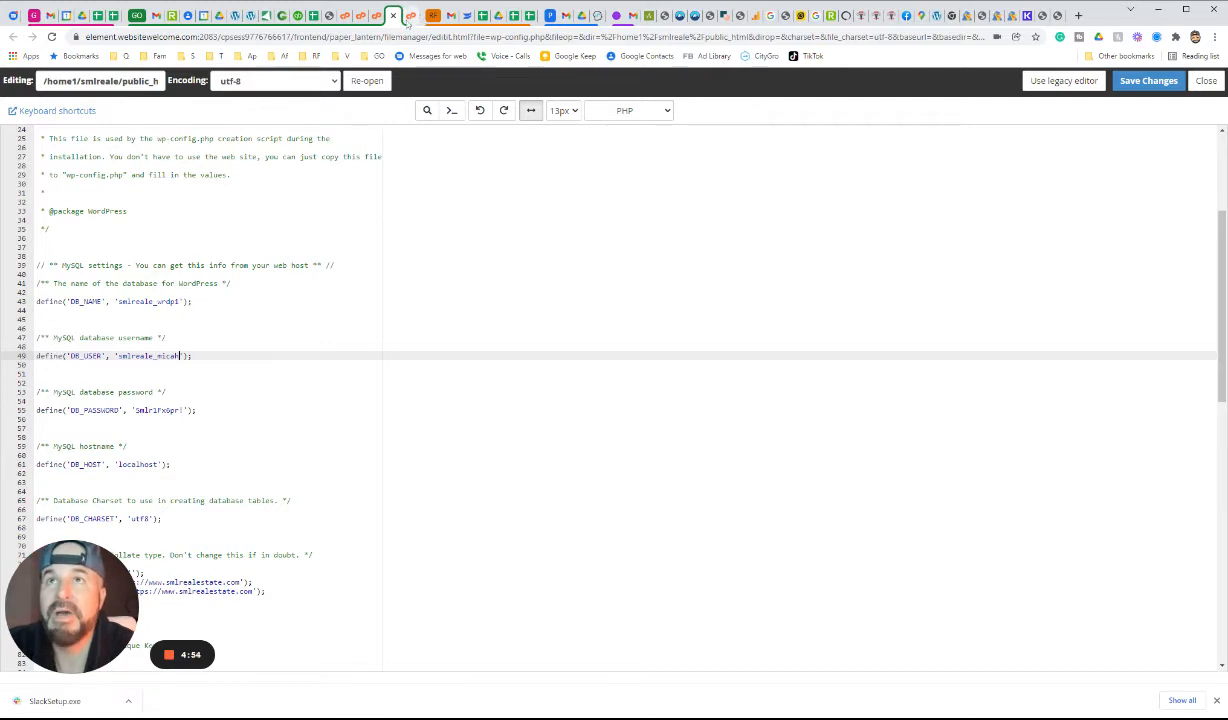
click(394, 16)
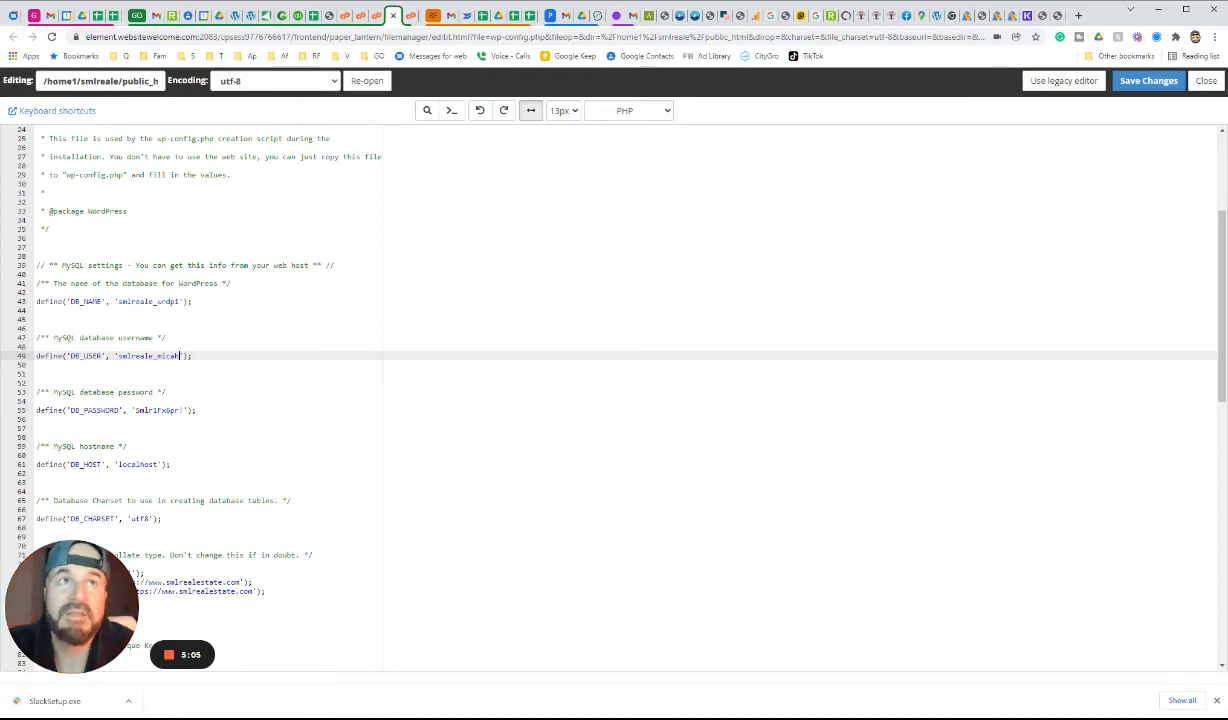
click(1148, 80)
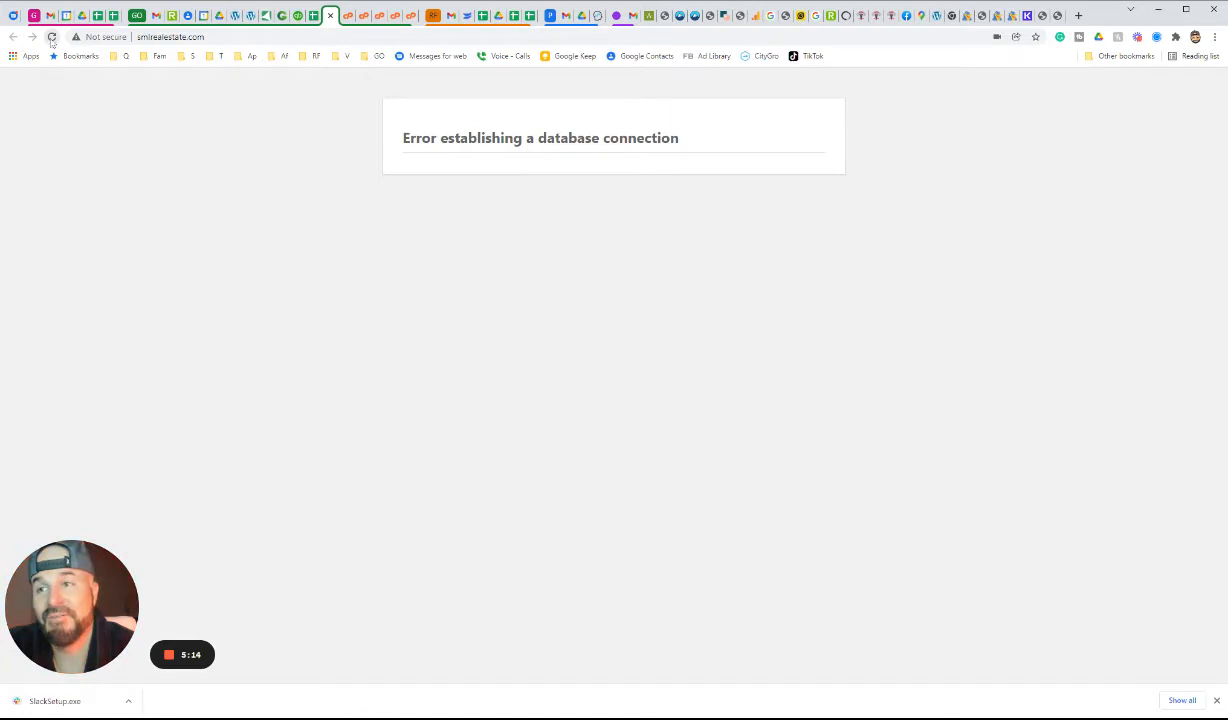
Reload the site so the real-estate homepage renders, then return to File Manager
click(52, 36)
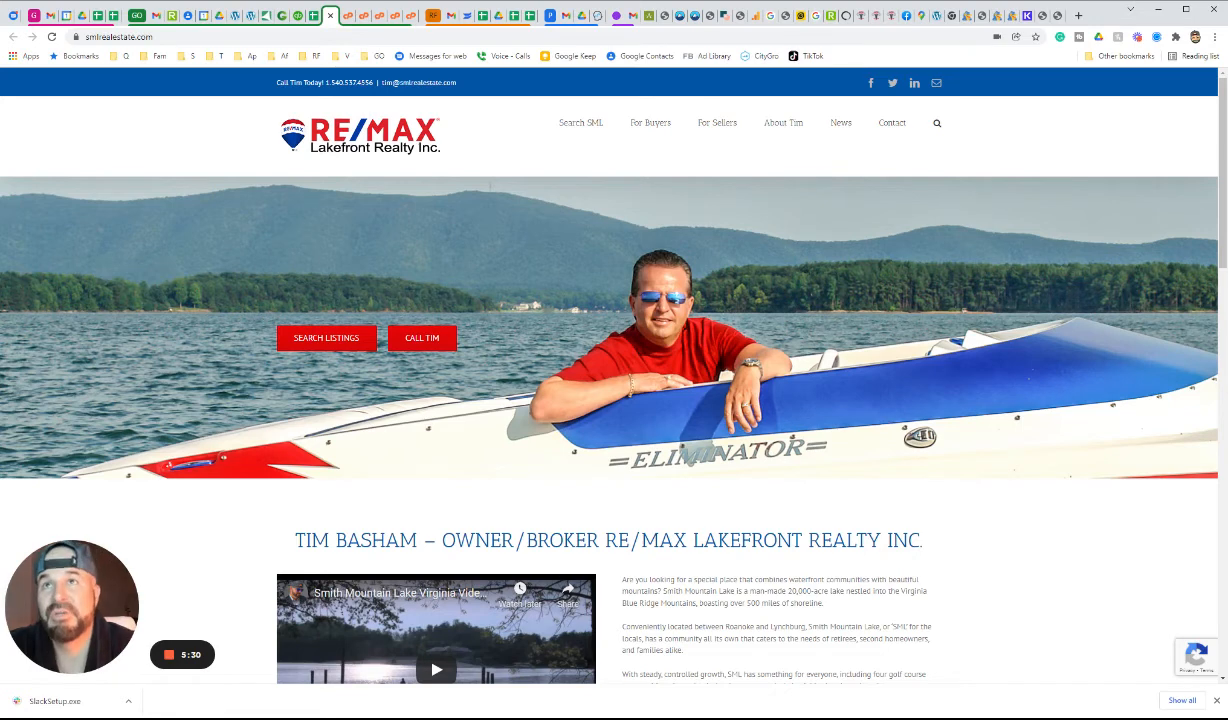
click(422, 16)
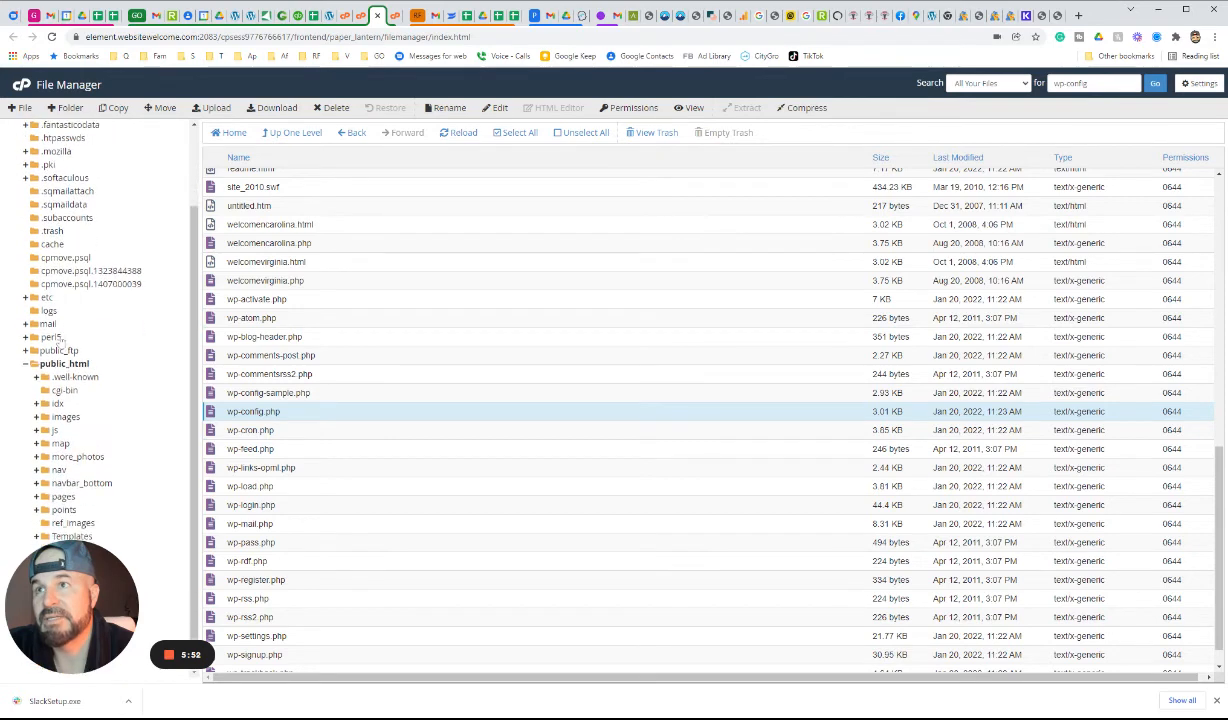
From public_html go into wp-content, view plugins, and end in the themes folder
click(62, 364)
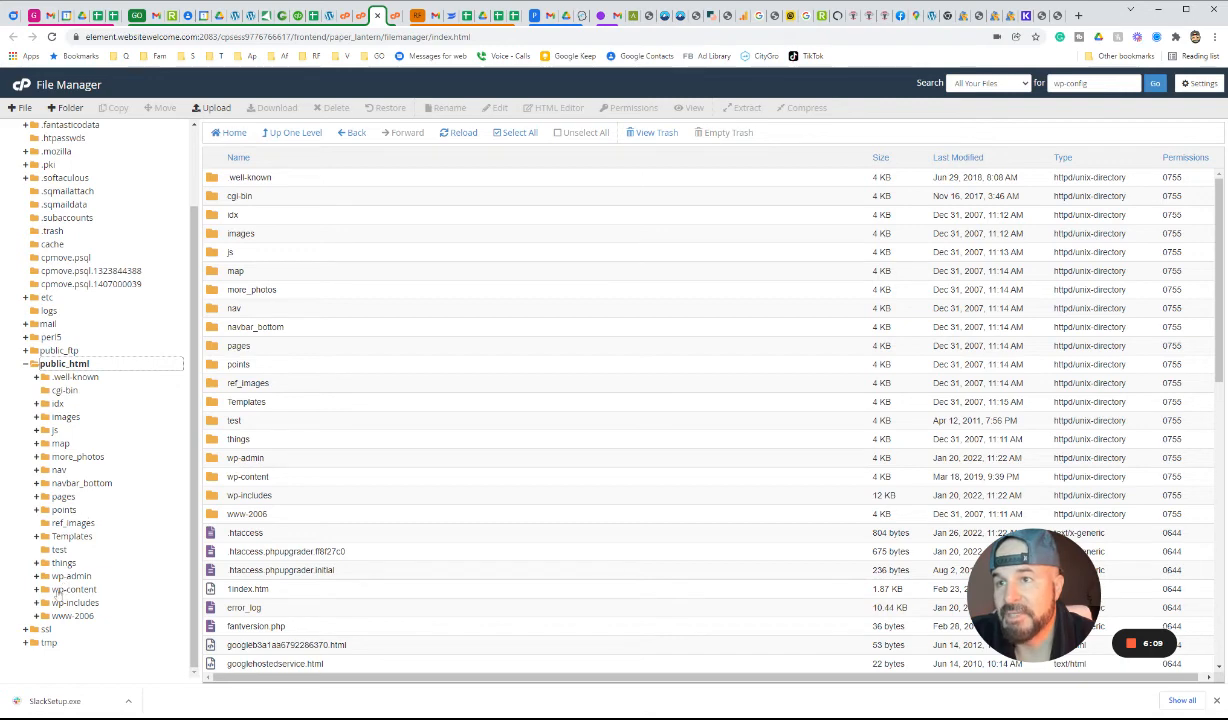
click(72, 588)
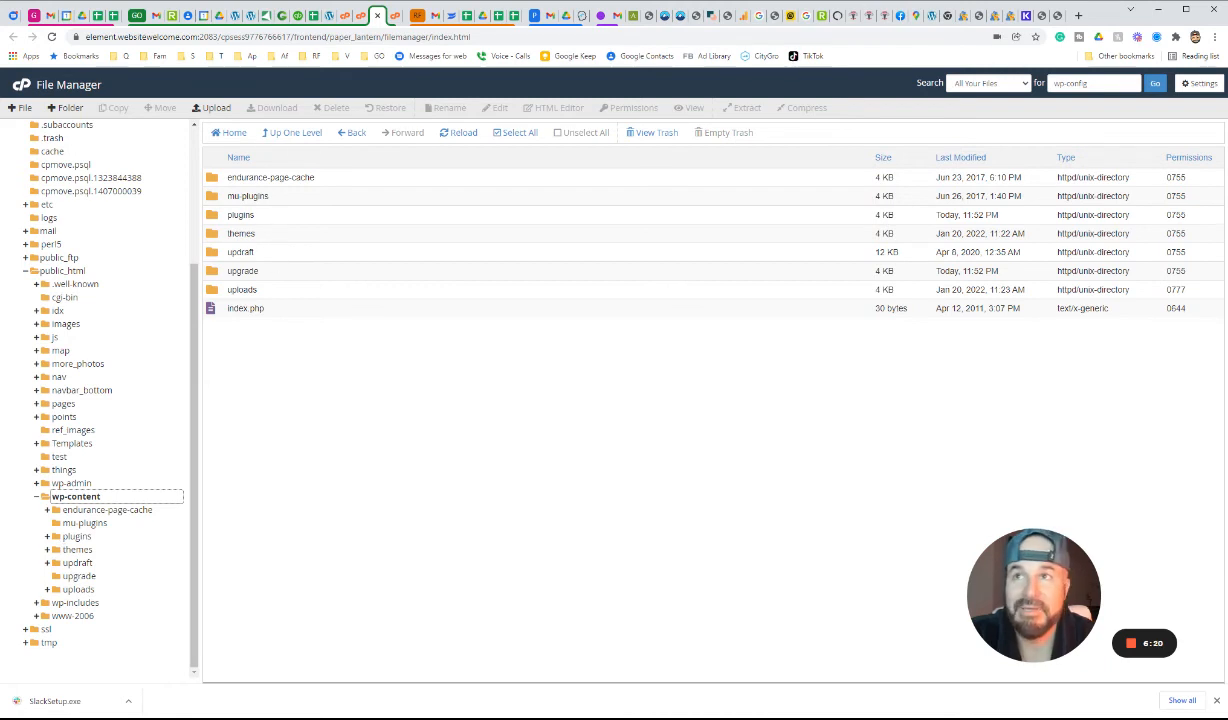
double_click(240, 214)
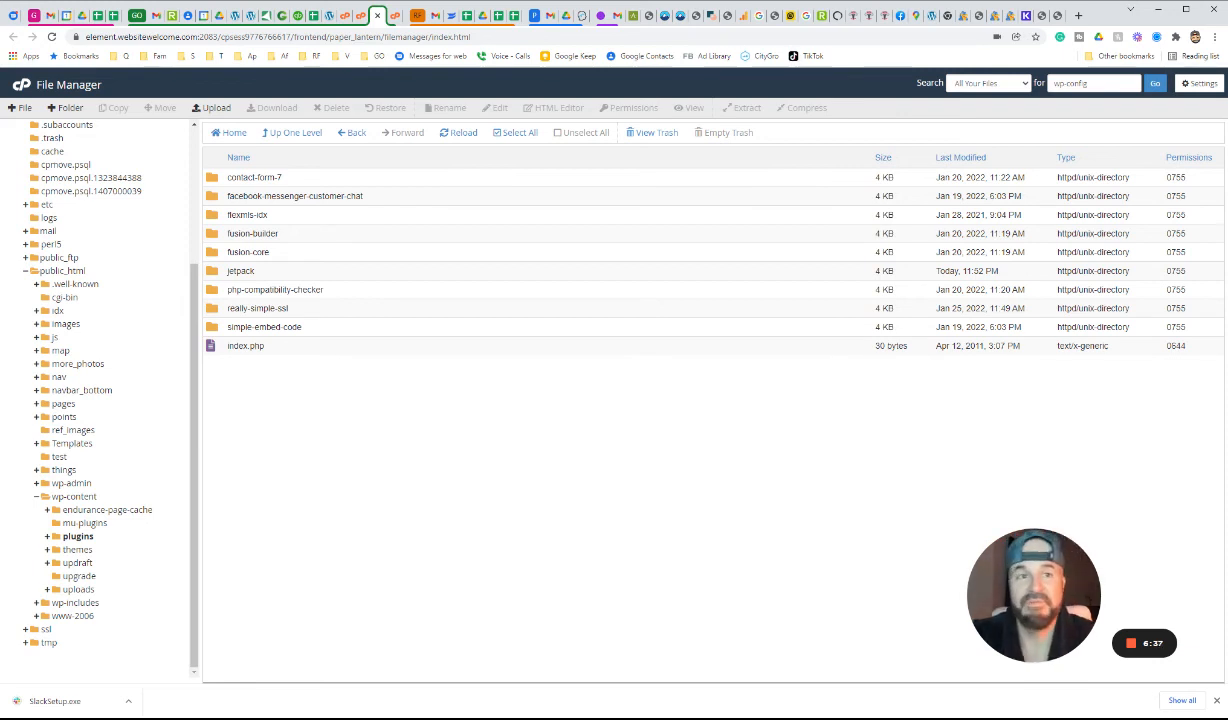
mouse_move(770, 228)
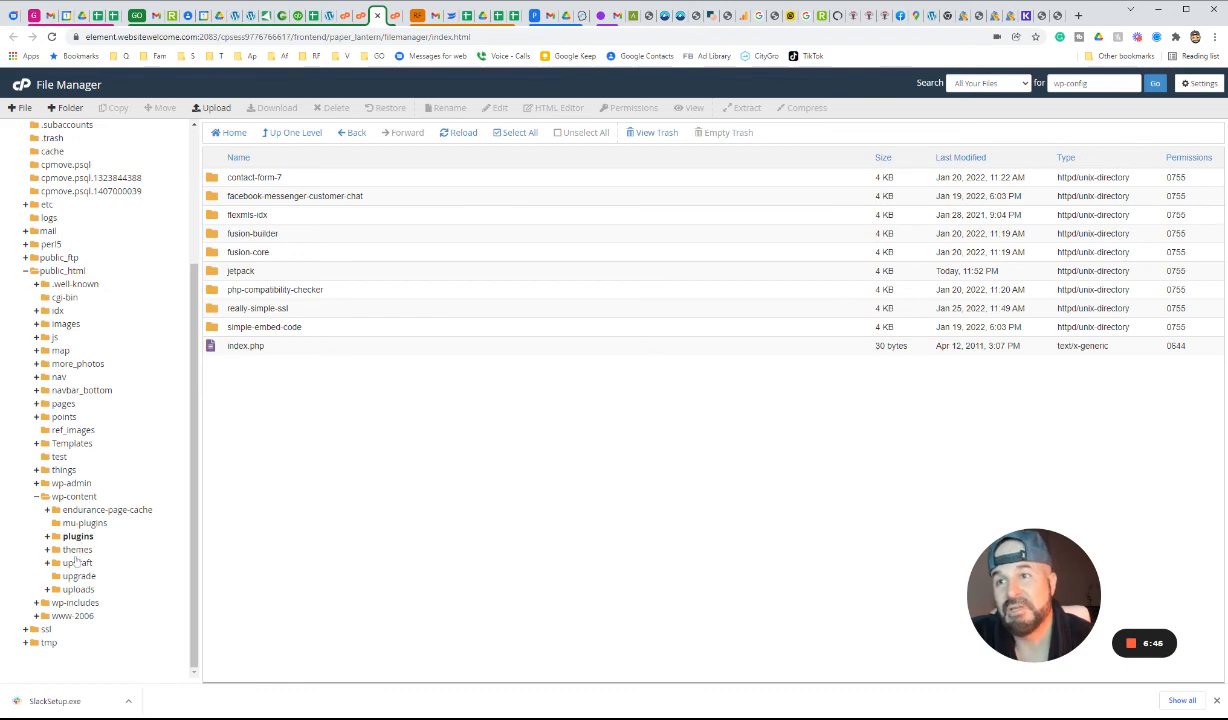
click(72, 548)
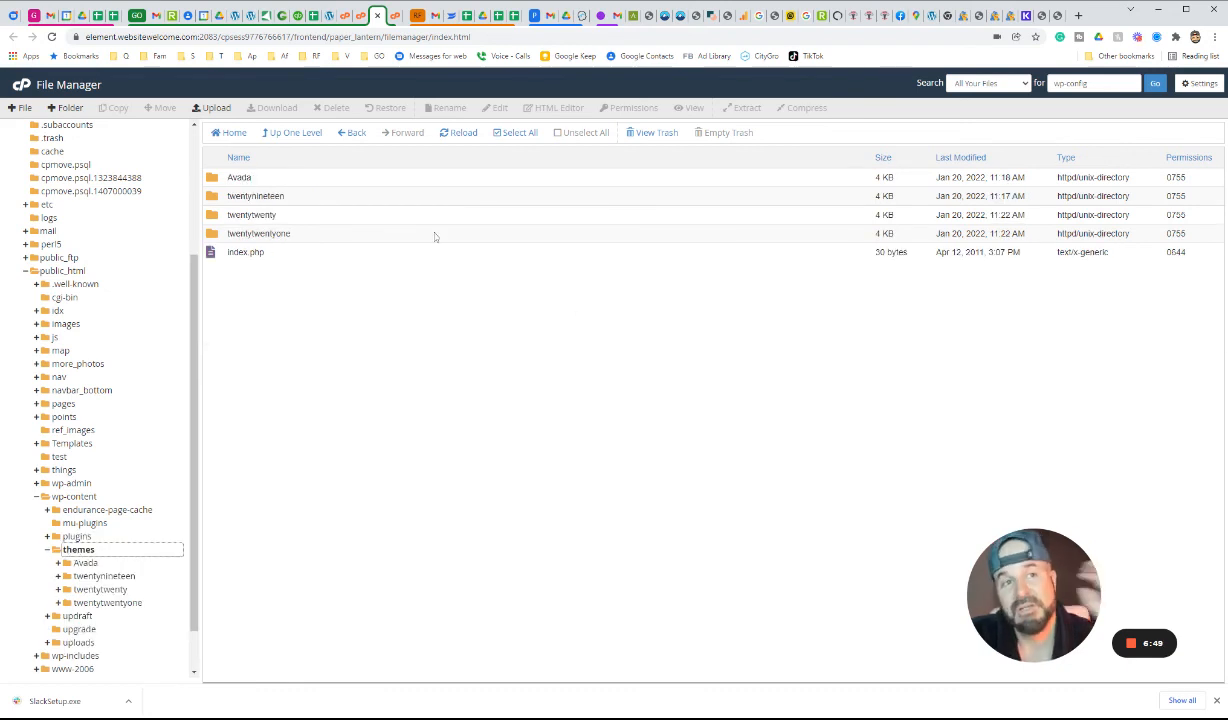